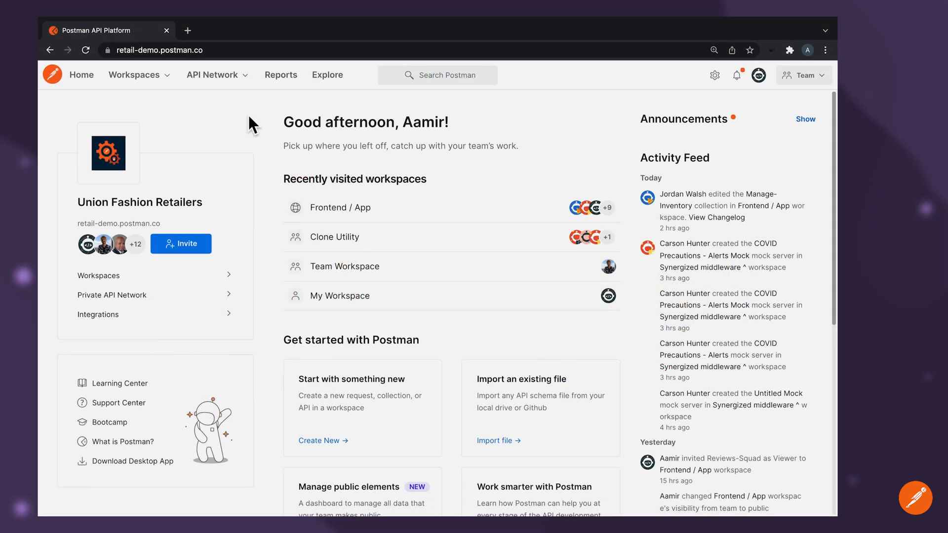
pyautogui.moveTo(241, 163)
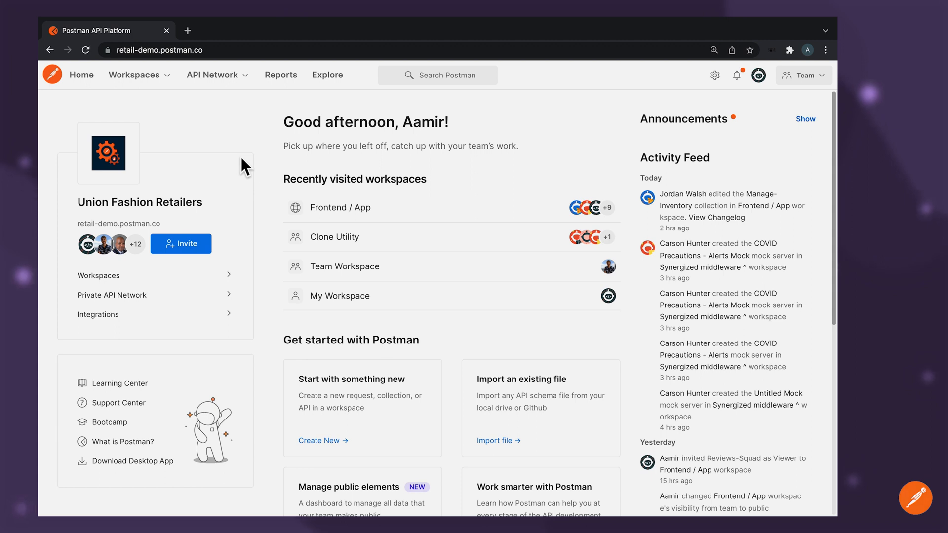
pyautogui.moveTo(258, 162)
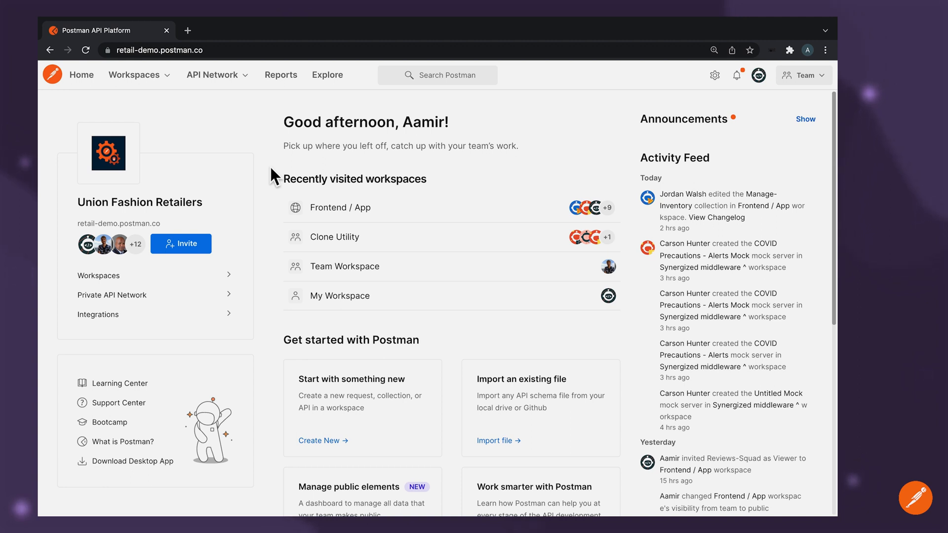
pyautogui.moveTo(194, 310)
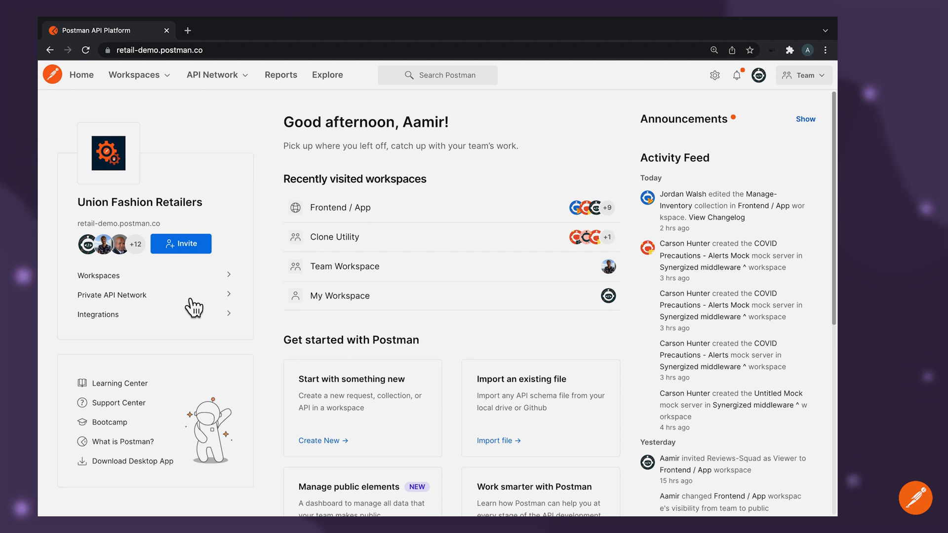
pyautogui.moveTo(112, 296)
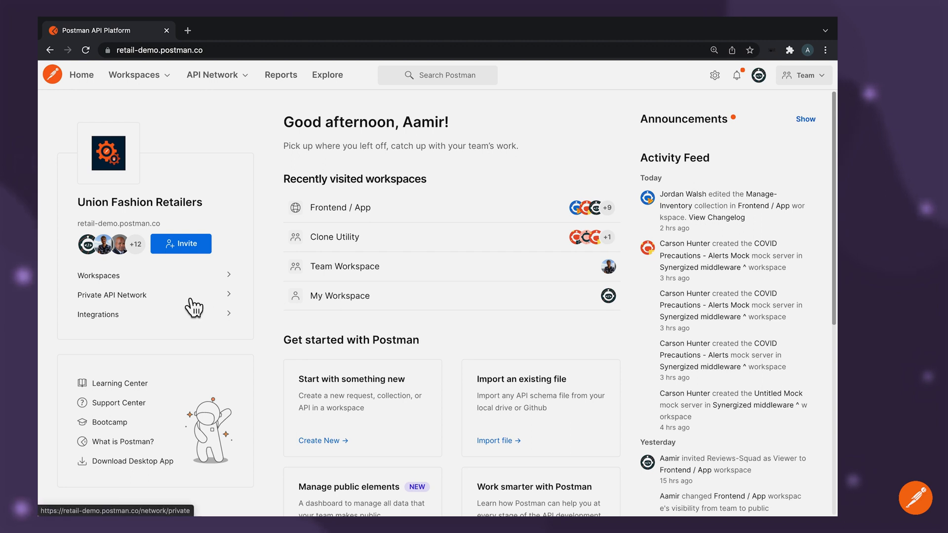
# Step: Open the Basket API from All APIs in the team's Private API Network
pyautogui.click(112, 294)
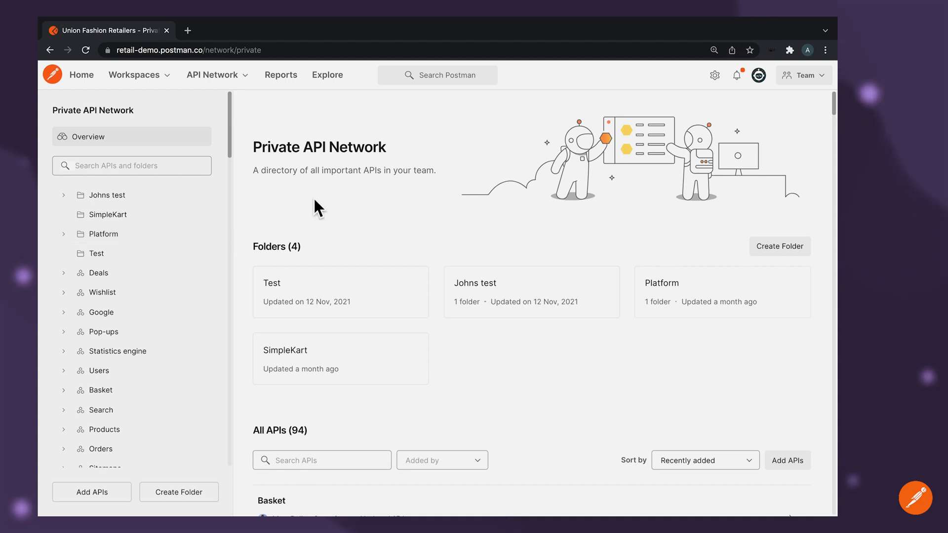
pyautogui.moveTo(315, 219)
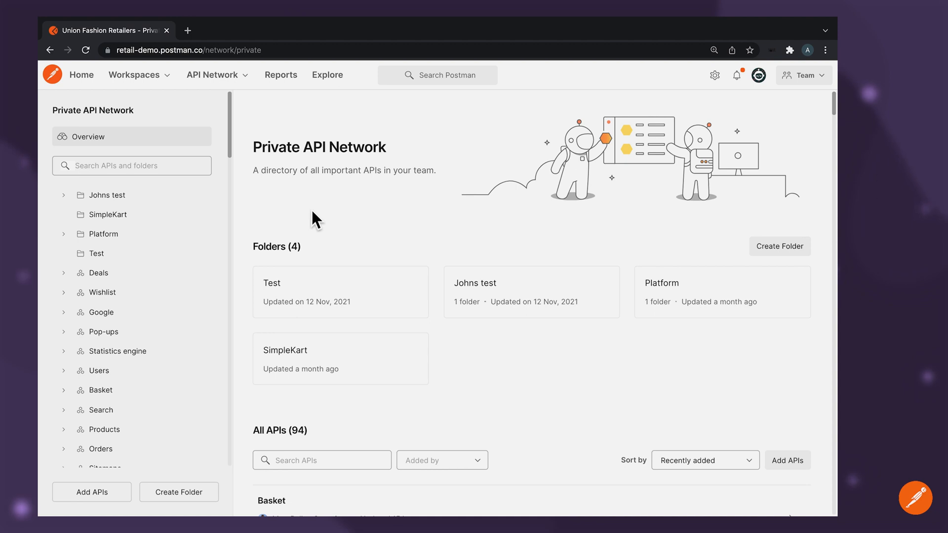
pyautogui.moveTo(358, 233)
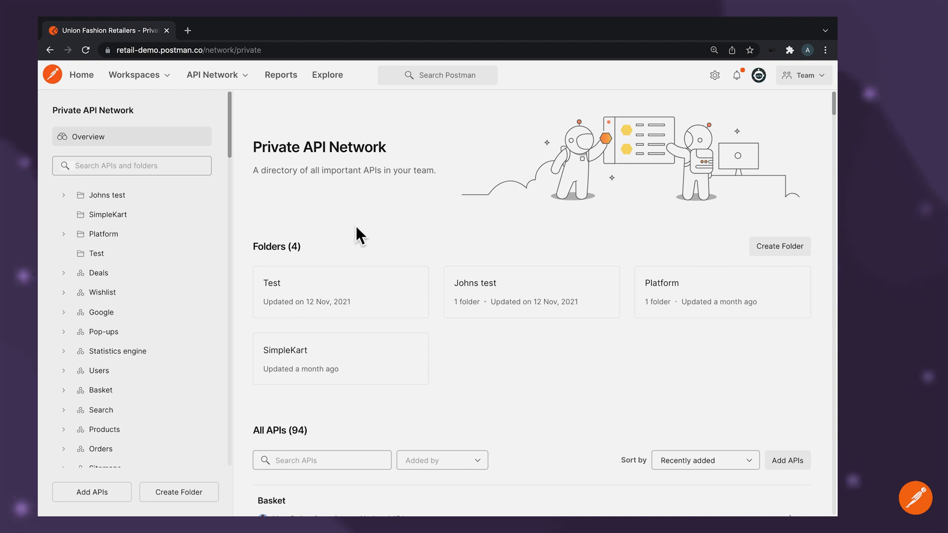
pyautogui.scroll(-3)
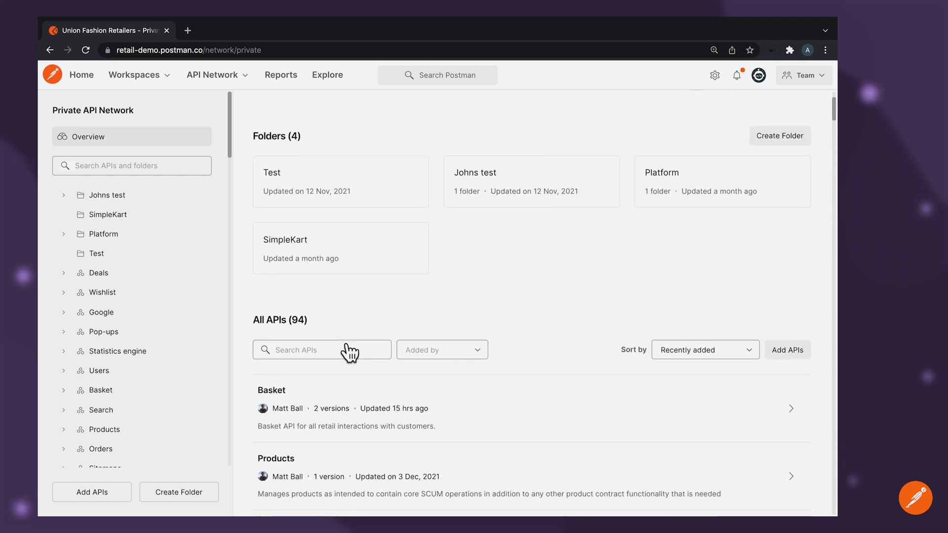
pyautogui.click(271, 390)
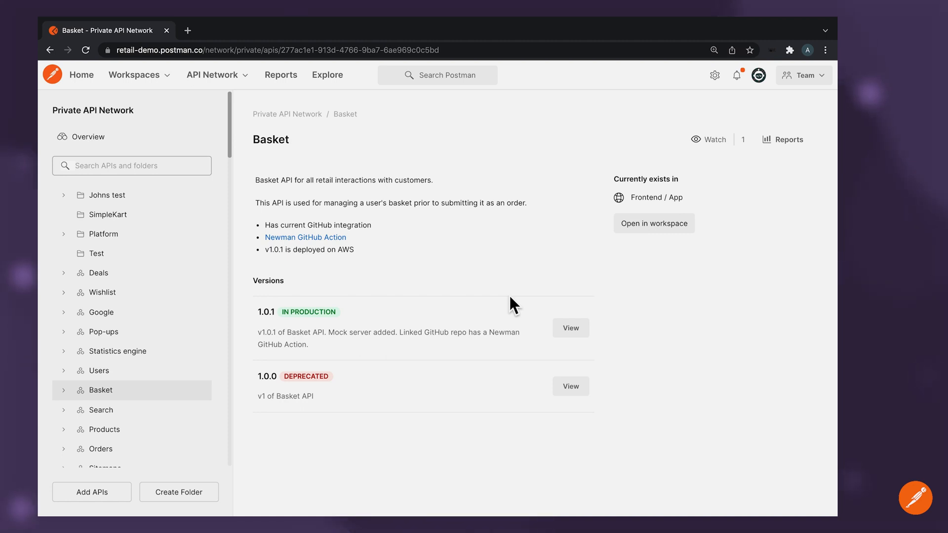
# Step: Read Basket 1.0.1 documentation covering Get basket, Submit to order and Create basket requests
pyautogui.click(571, 328)
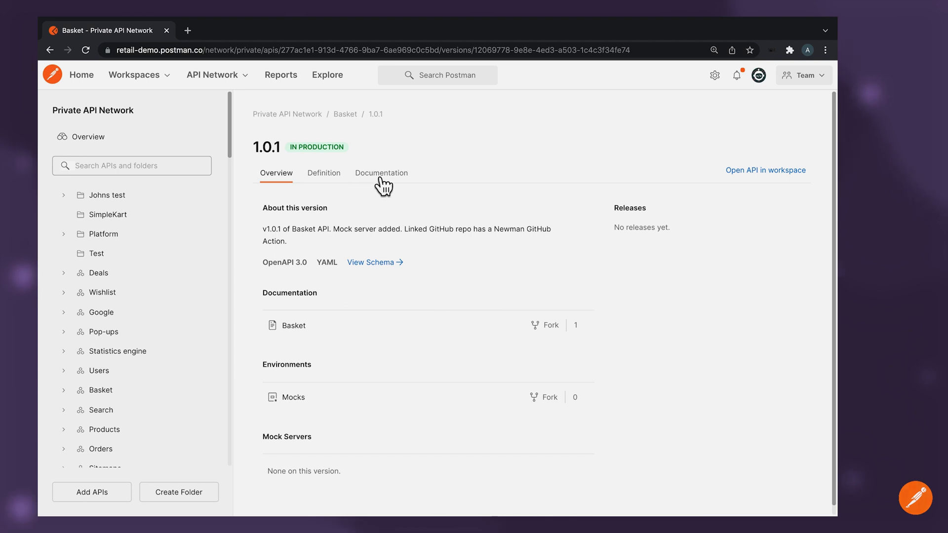
pyautogui.click(382, 172)
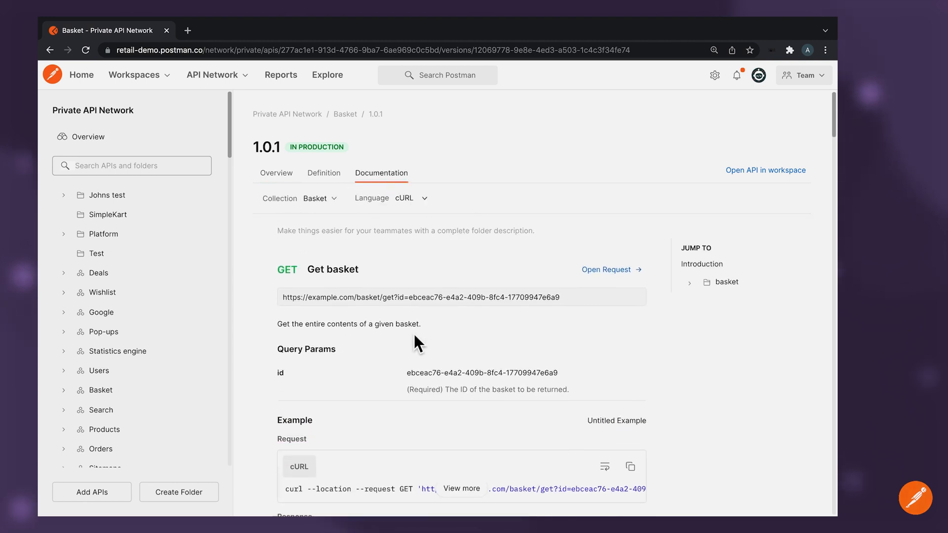
pyautogui.scroll(-3)
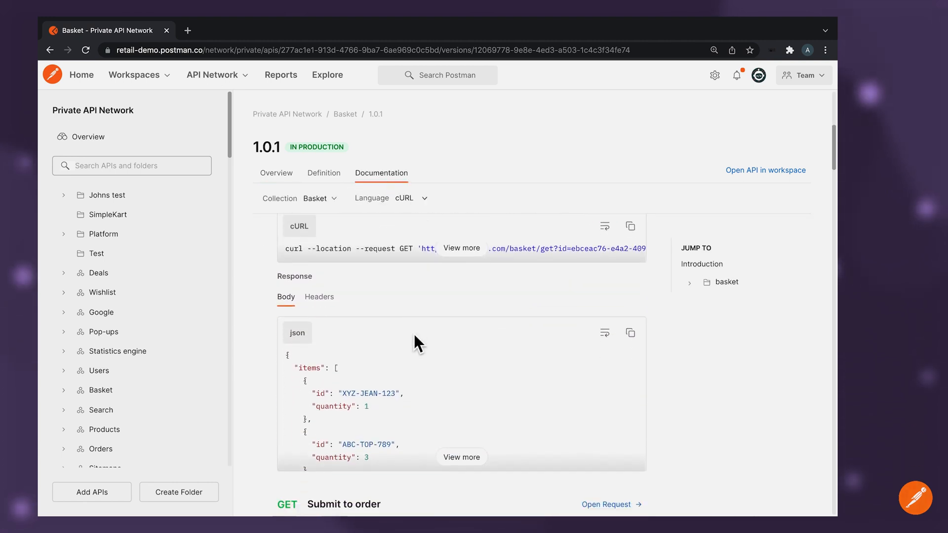
pyautogui.scroll(-3)
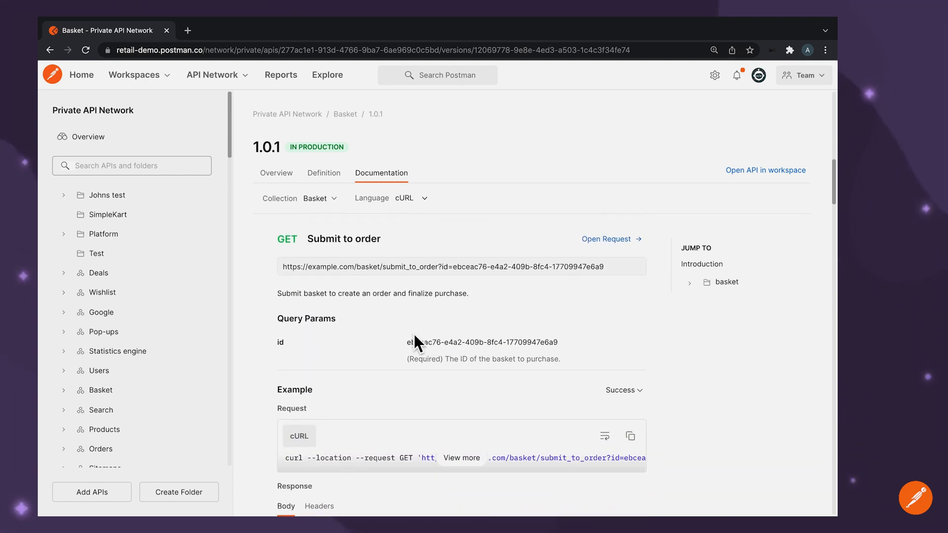
pyautogui.scroll(-3)
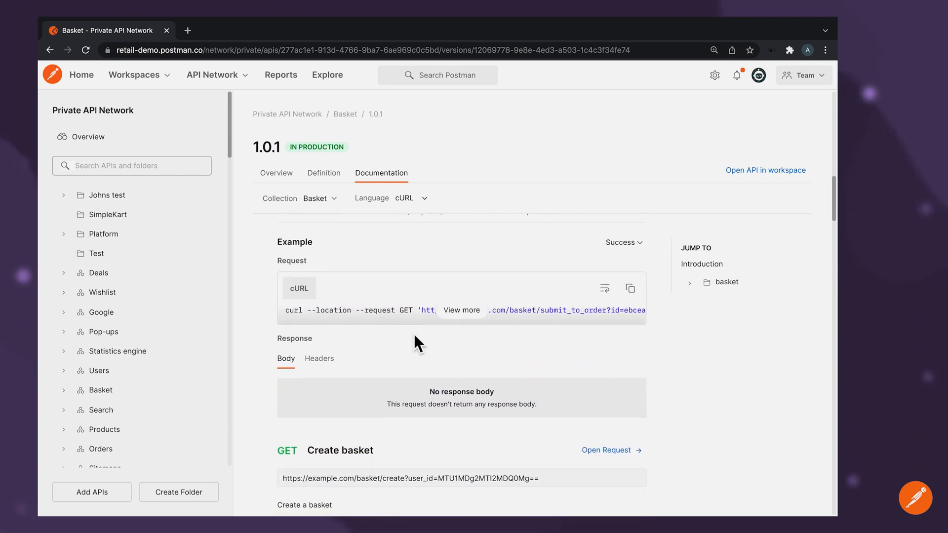
pyautogui.scroll(-3)
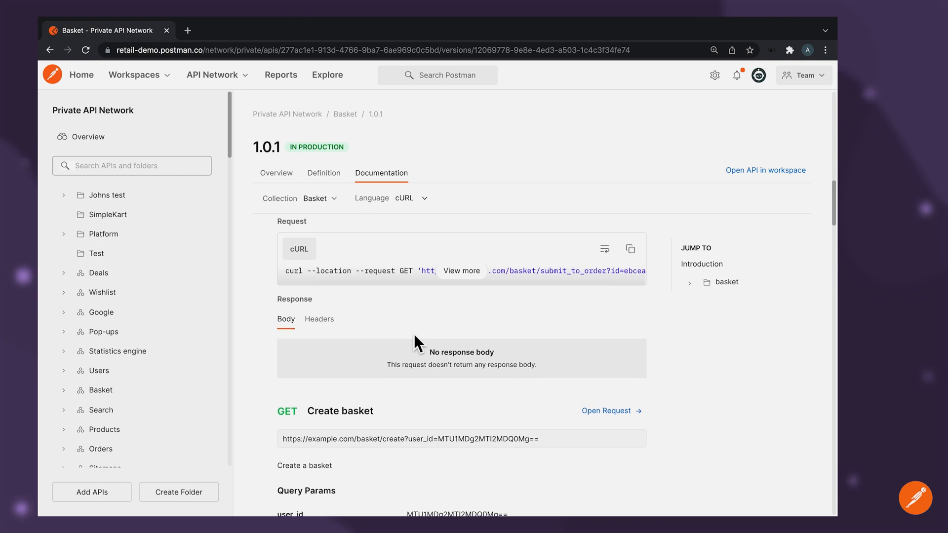
pyautogui.scroll(-3)
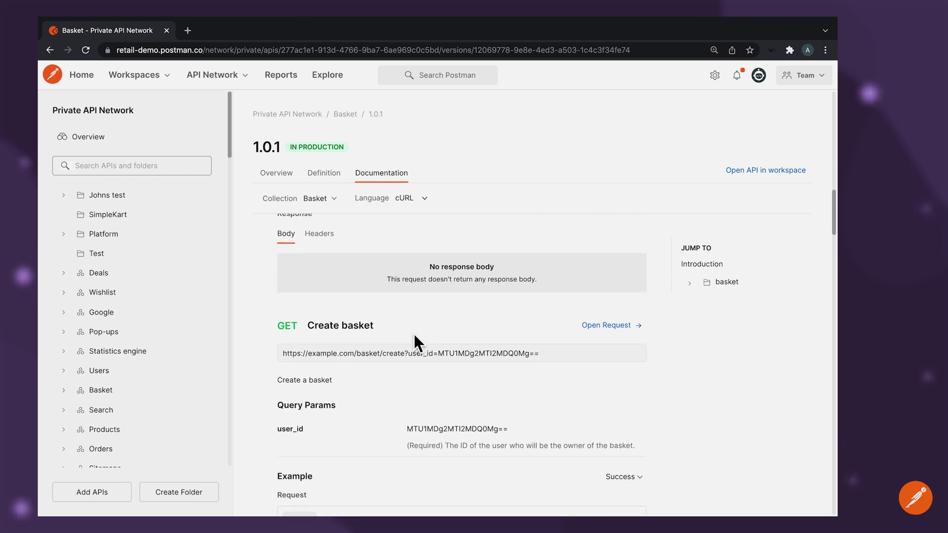
pyautogui.scroll(-3)
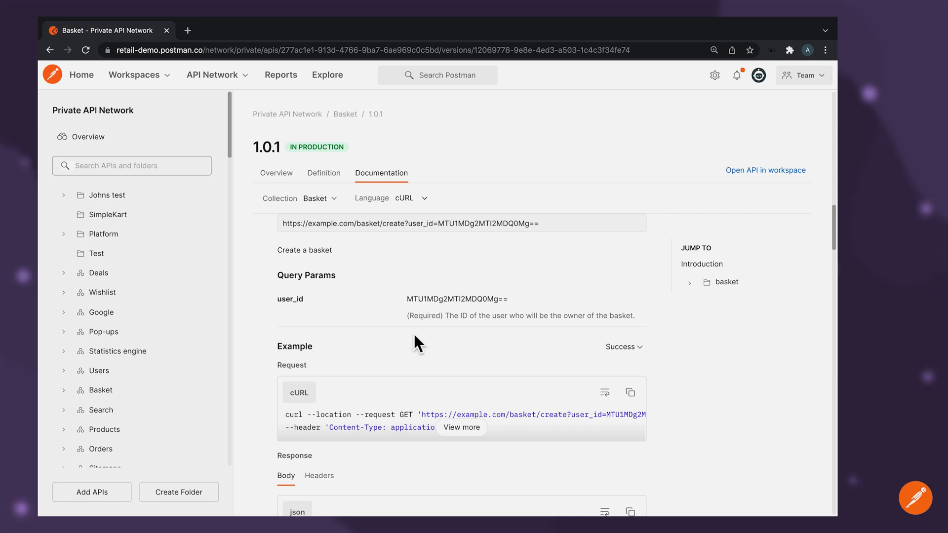
pyautogui.scroll(-3)
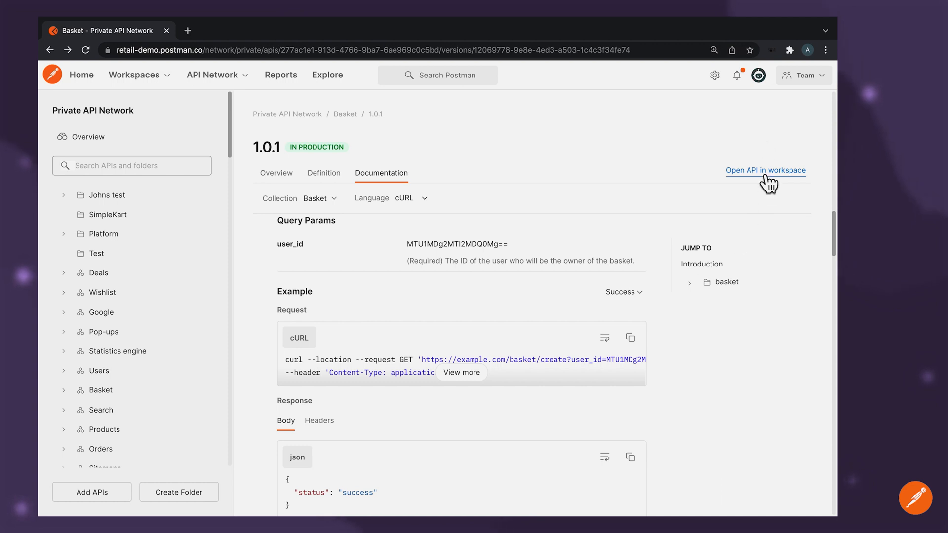
# Step: Open Basket 1.0.1 in Frontend / App workspace and browse its Definition, Overview and Test tabs
pyautogui.click(766, 170)
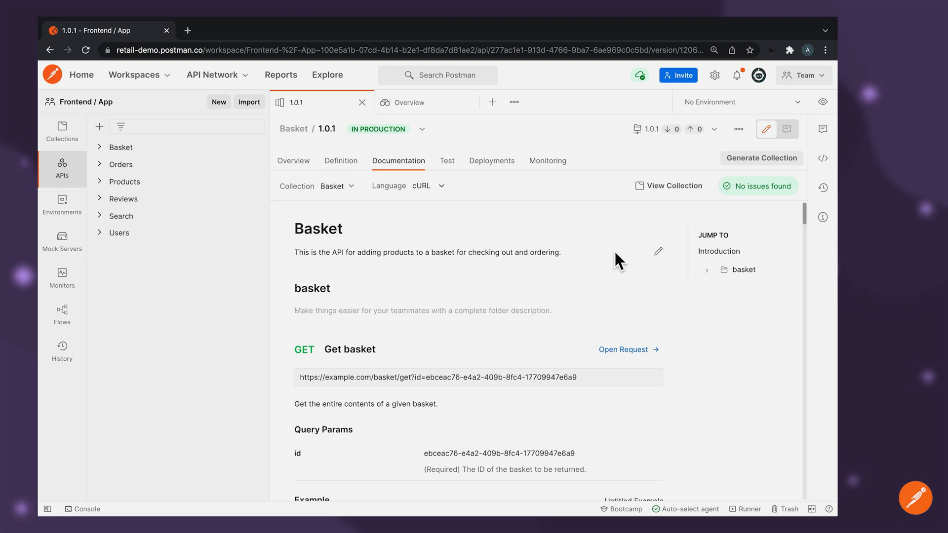
pyautogui.click(341, 161)
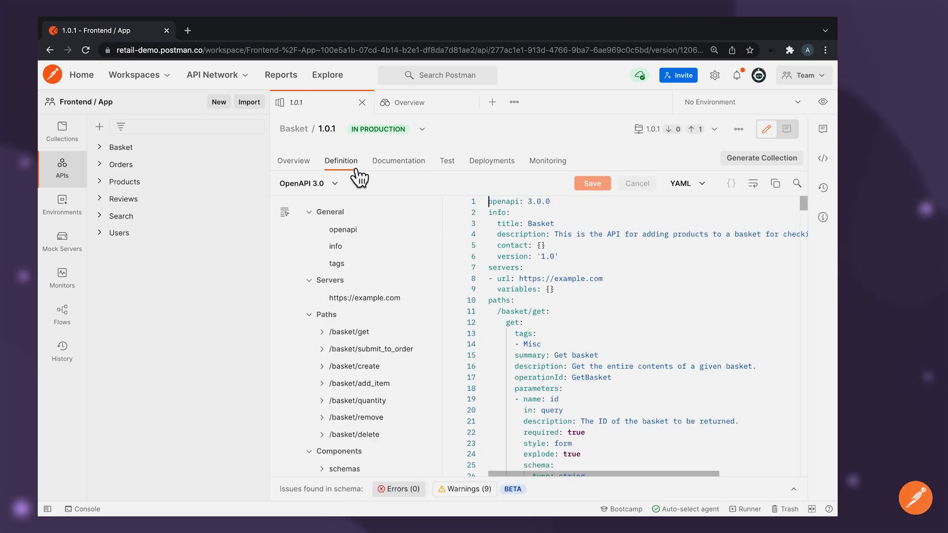
pyautogui.click(294, 161)
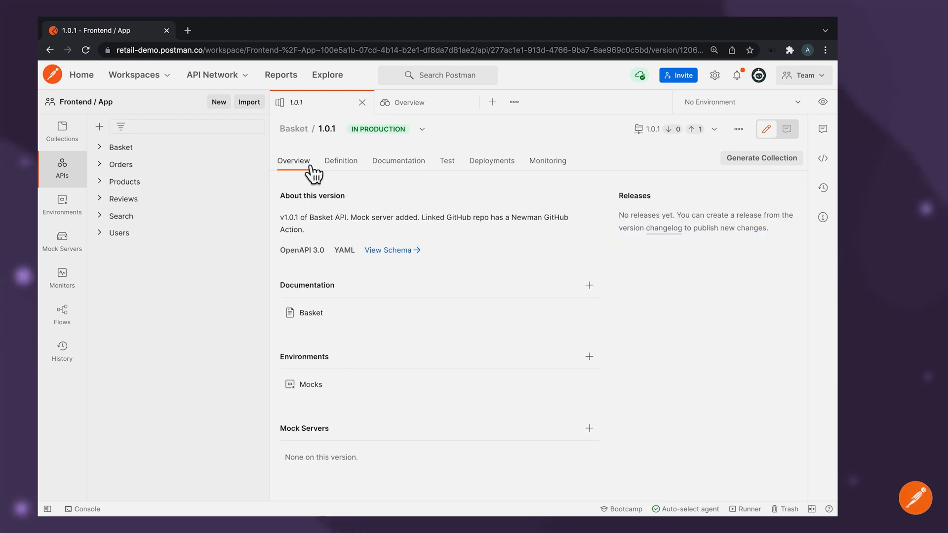
pyautogui.click(448, 161)
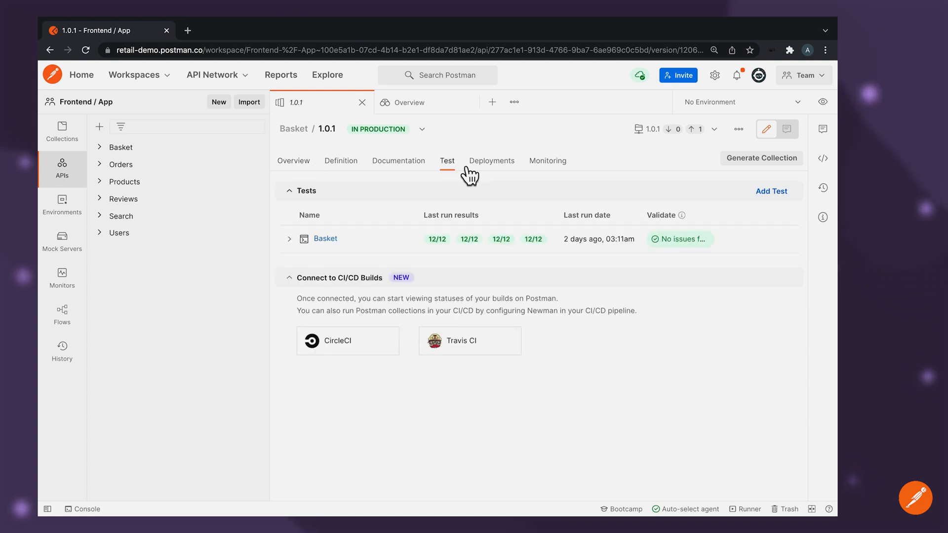
pyautogui.click(492, 161)
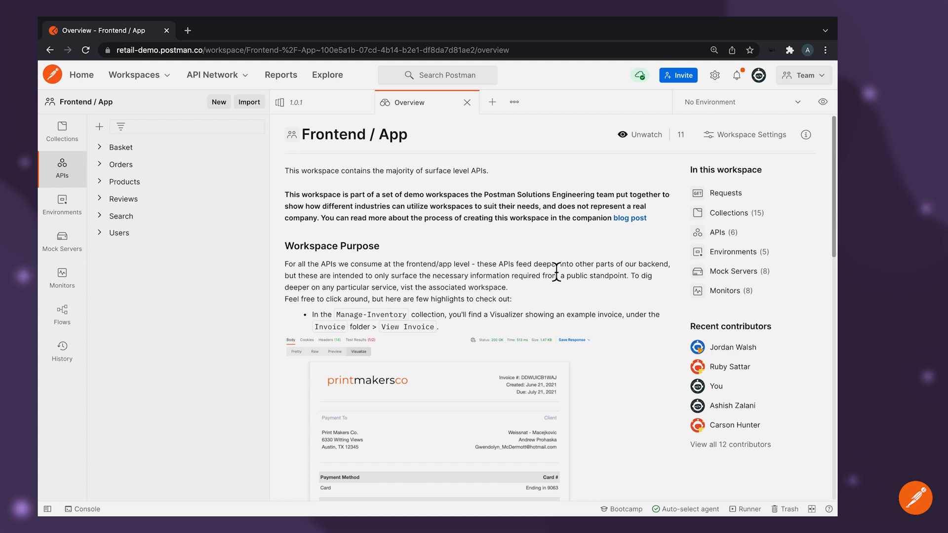
pyautogui.moveTo(752, 362)
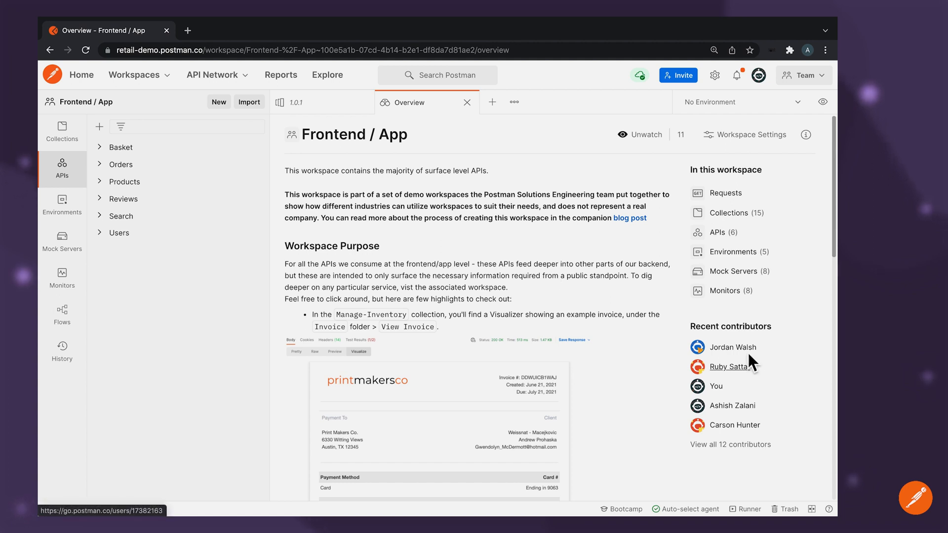
pyautogui.moveTo(755, 431)
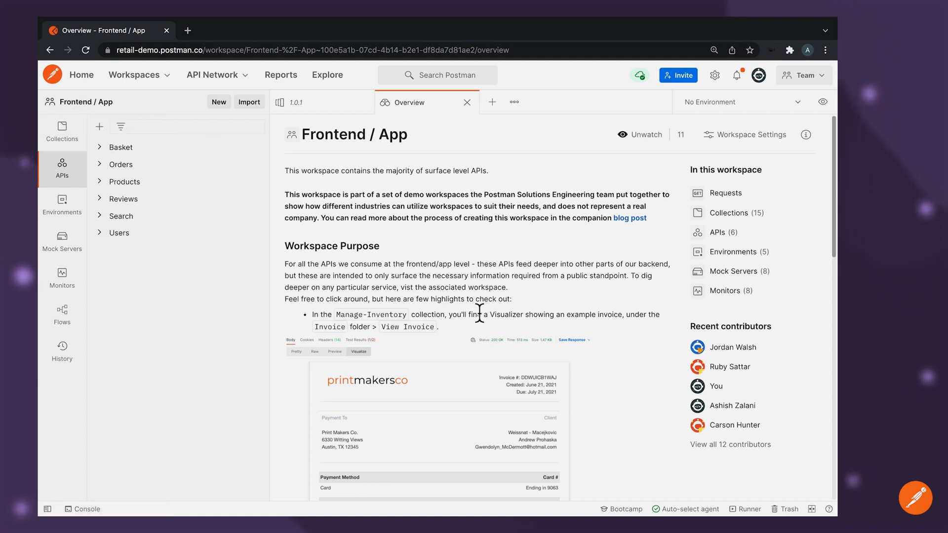
pyautogui.moveTo(630, 266)
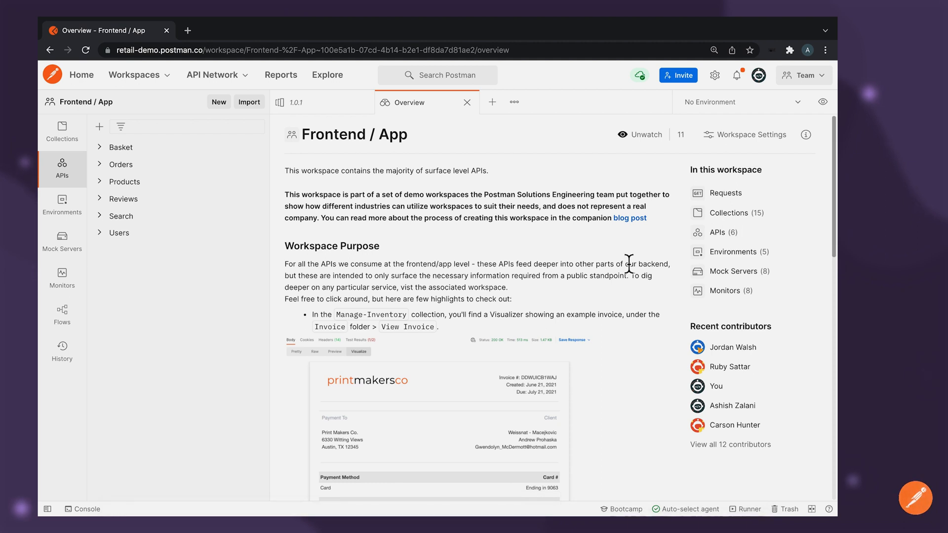
pyautogui.moveTo(745, 148)
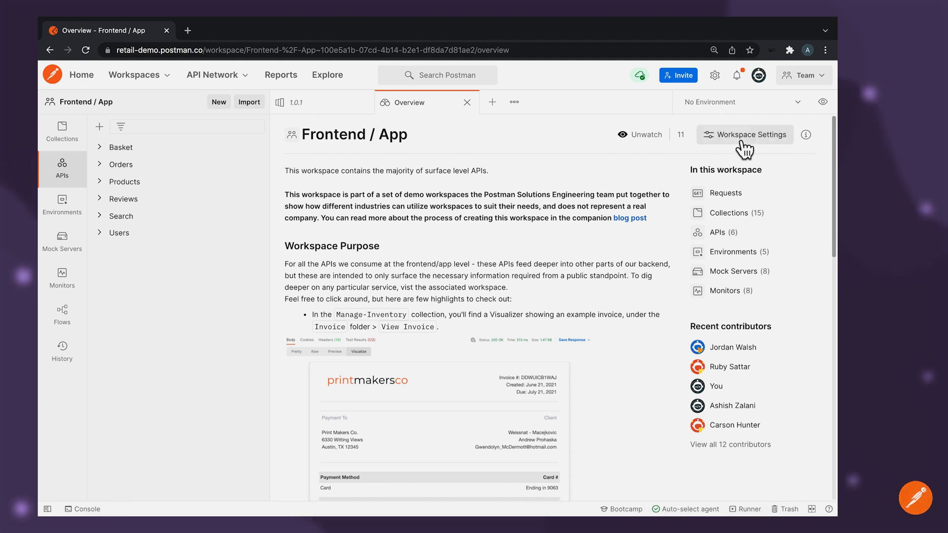
# Step: Open Frontend / App workspace settings and inspect its Team visibility options
pyautogui.click(750, 135)
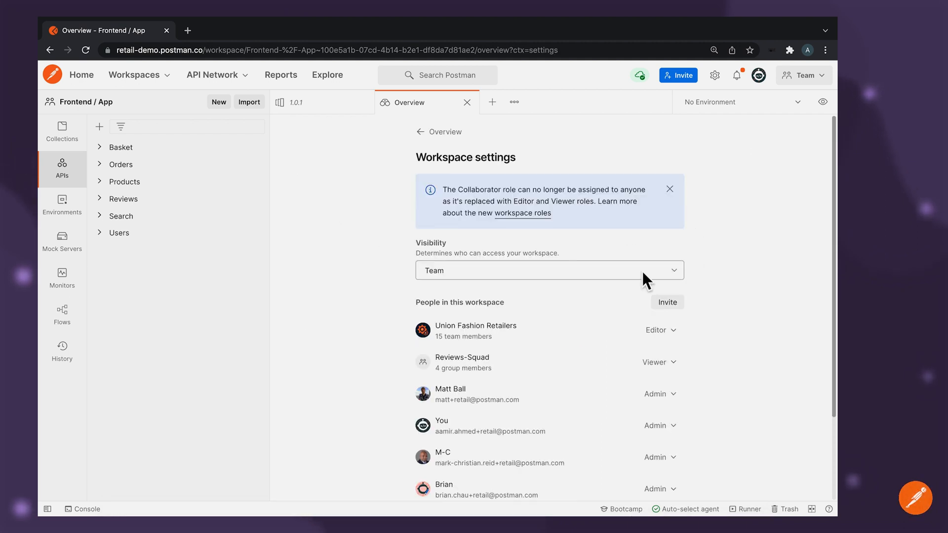
pyautogui.moveTo(624, 287)
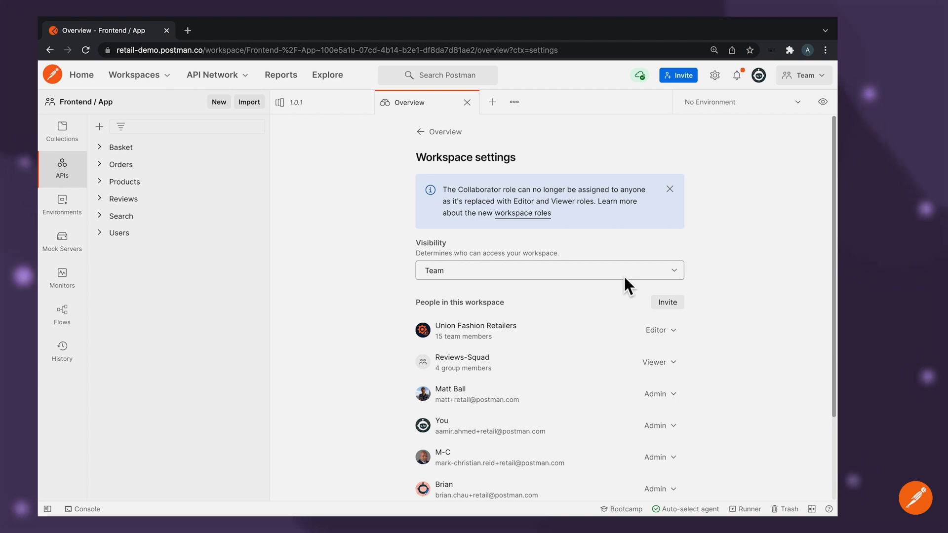
pyautogui.click(550, 271)
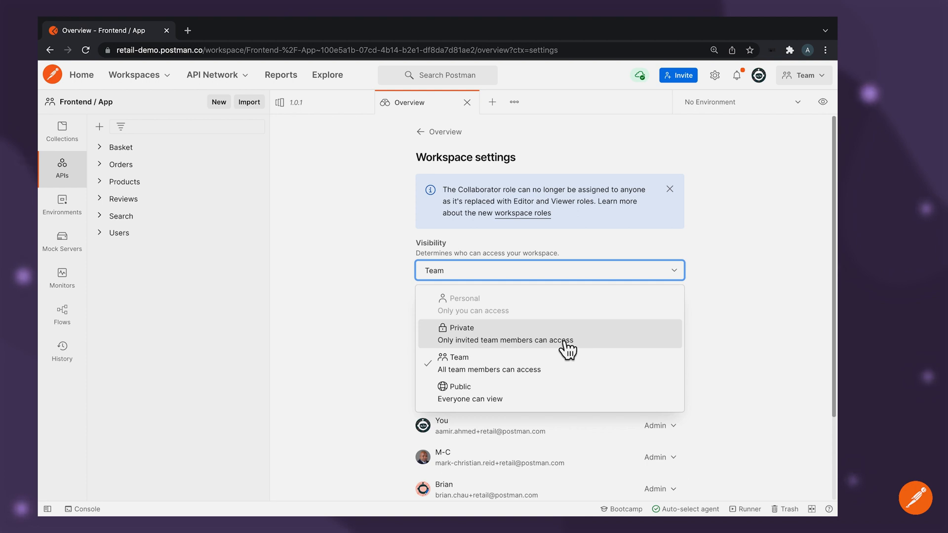
pyautogui.moveTo(592, 344)
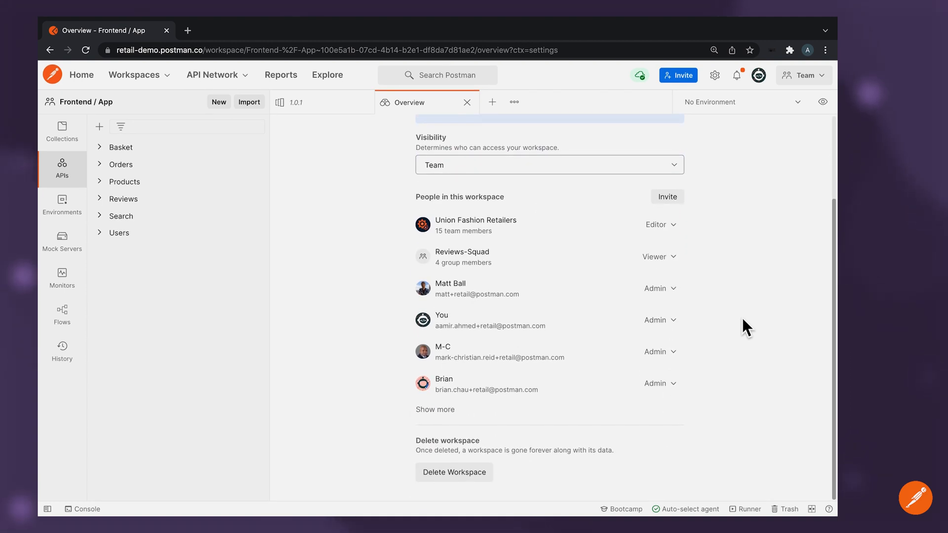
pyautogui.click(660, 225)
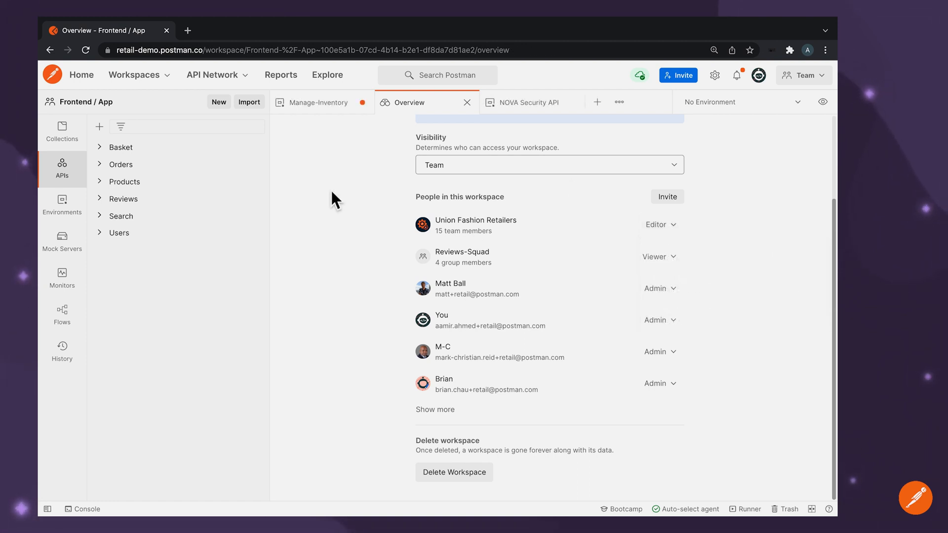
pyautogui.moveTo(350, 206)
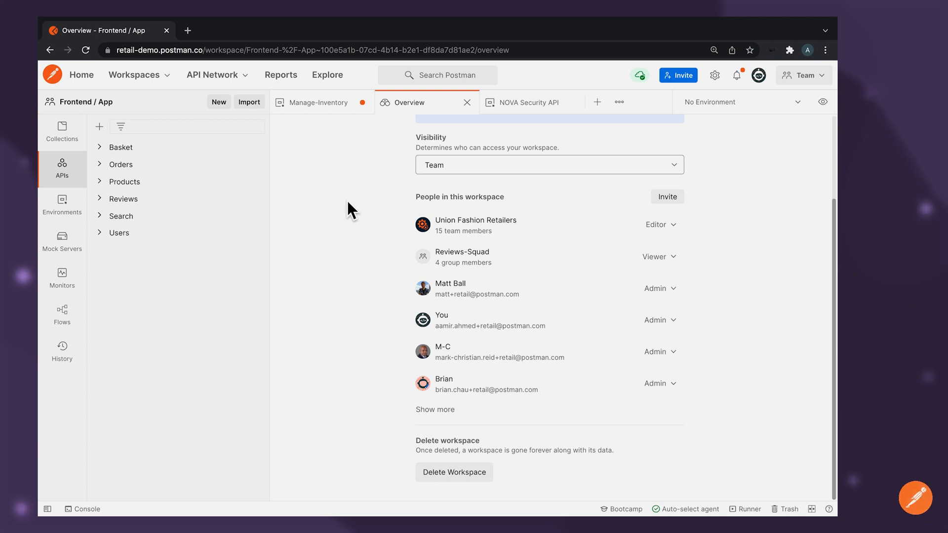
pyautogui.moveTo(348, 251)
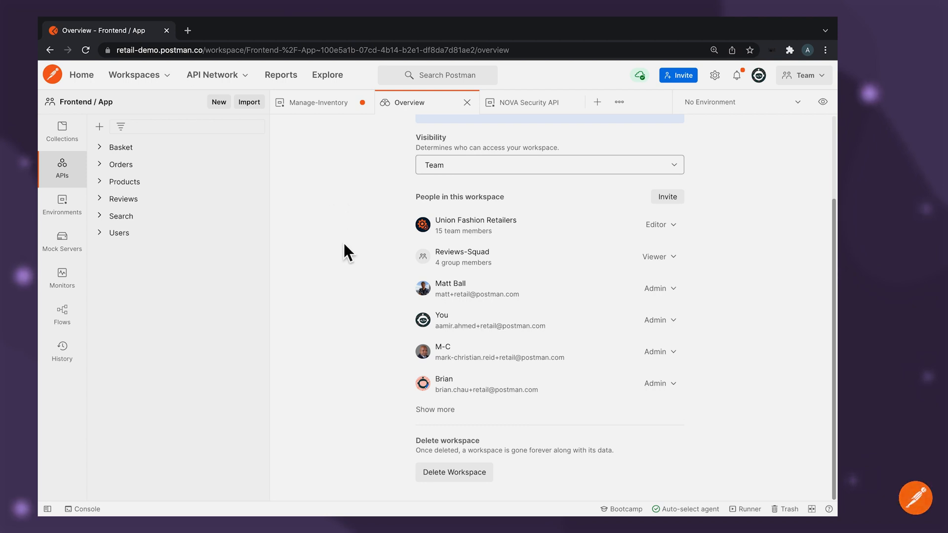
pyautogui.moveTo(176, 206)
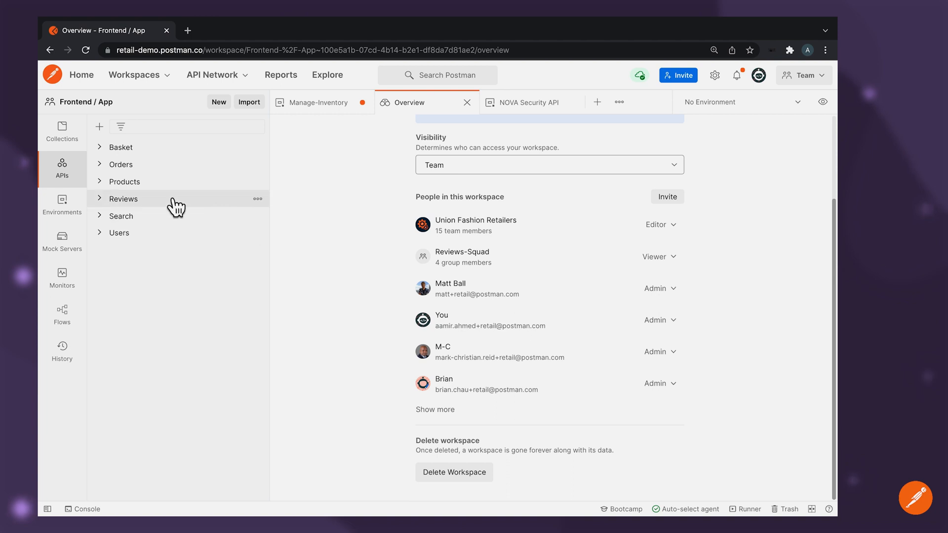
# Step: View the NOVA Security API environment's adminId, userId, baseUrl and api_key variables
pyautogui.click(61, 205)
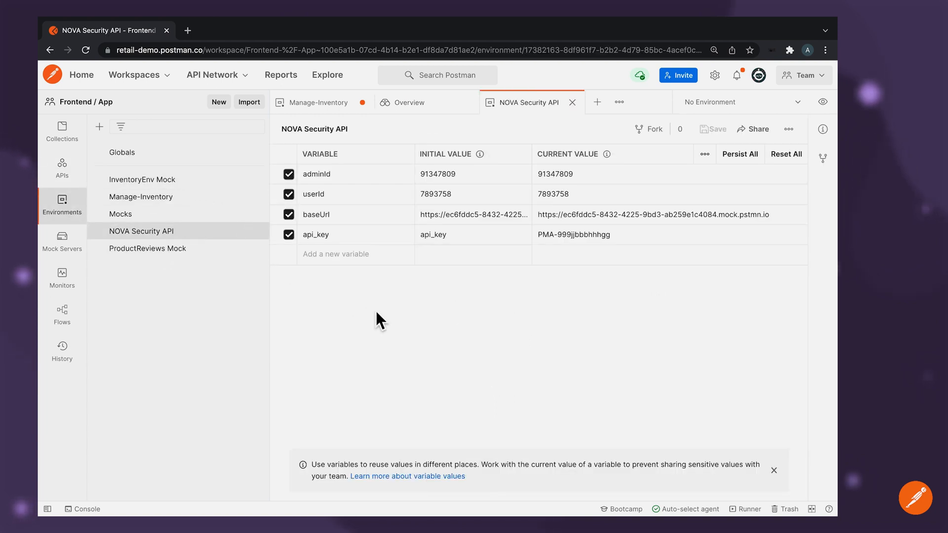
pyautogui.moveTo(588, 242)
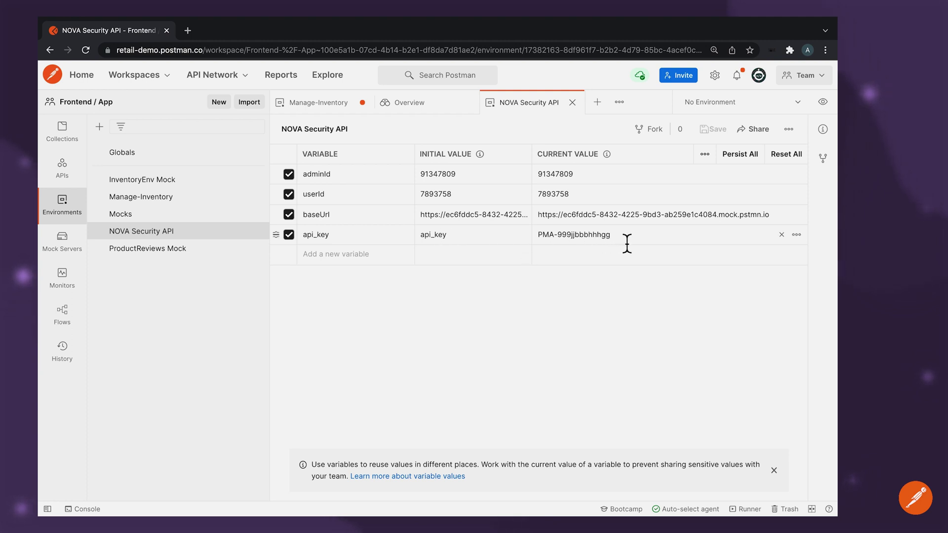
pyautogui.moveTo(622, 245)
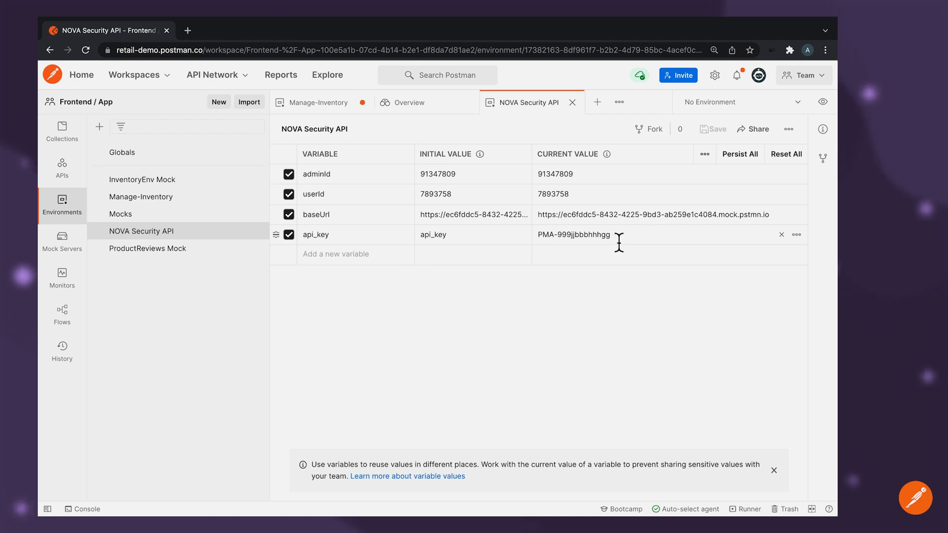
pyautogui.moveTo(435, 243)
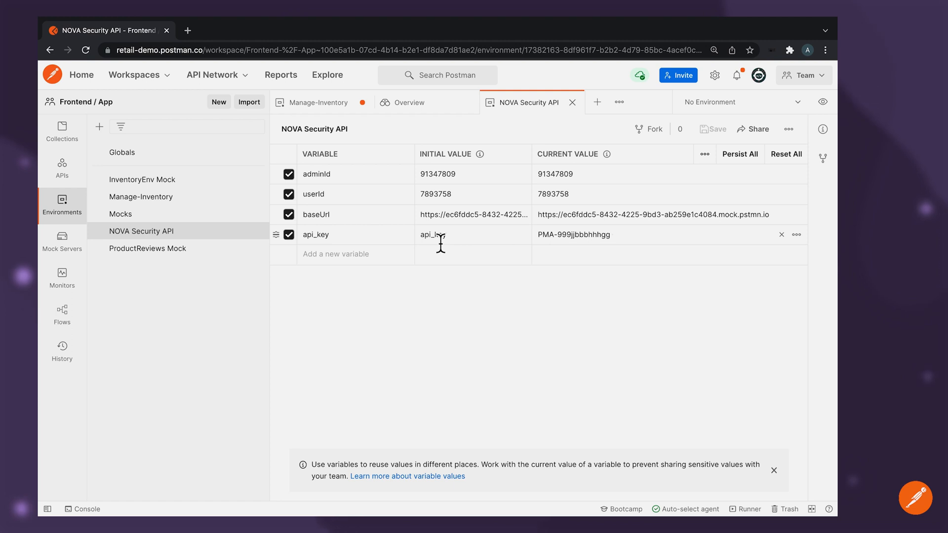
pyautogui.moveTo(561, 246)
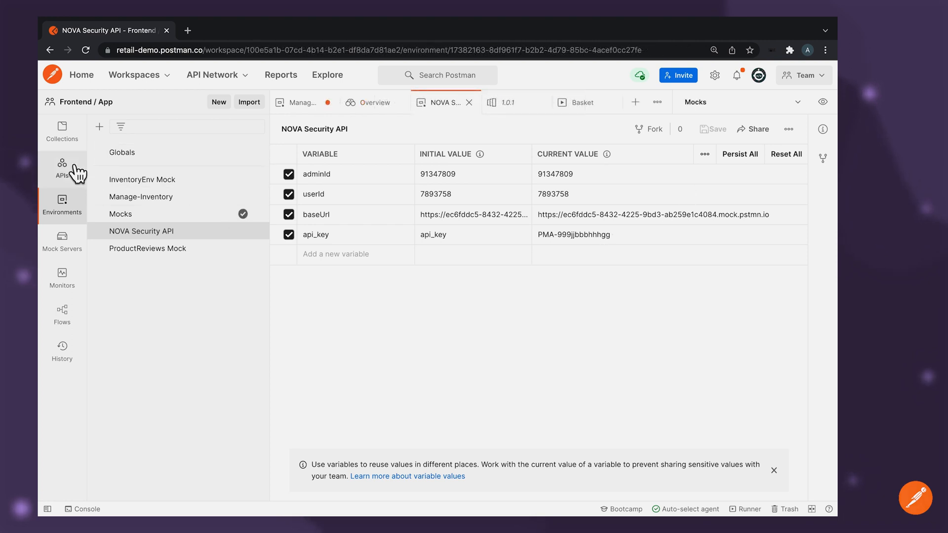
# Step: Browse Basket 1.0.1's Test and Deployments tabs, ending on Monitoring showing Basket Monitor
pyautogui.click(507, 102)
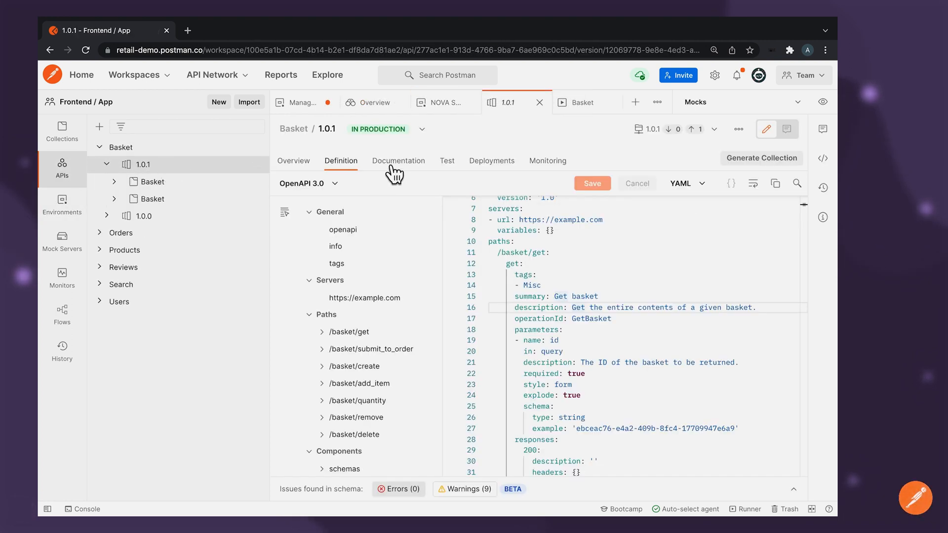
pyautogui.click(447, 160)
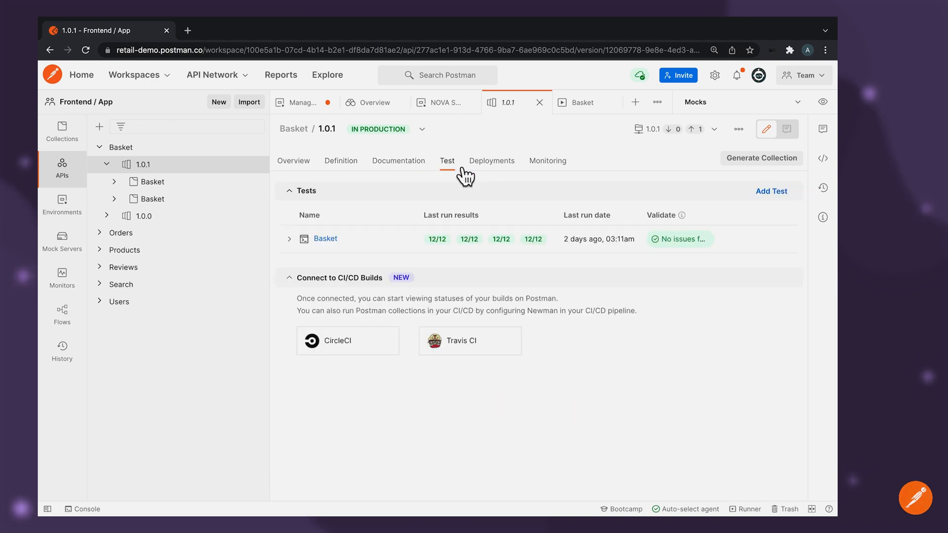
pyautogui.moveTo(481, 173)
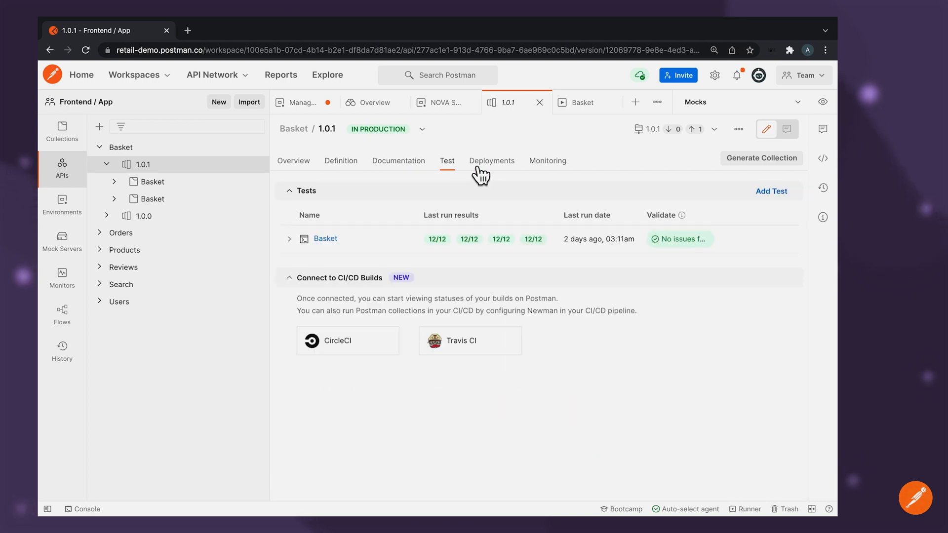
pyautogui.click(492, 161)
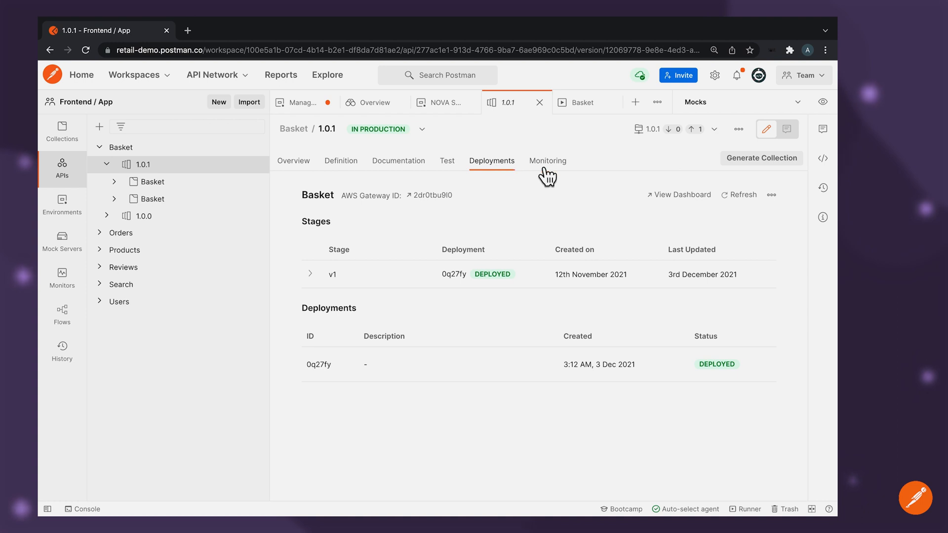
pyautogui.click(447, 161)
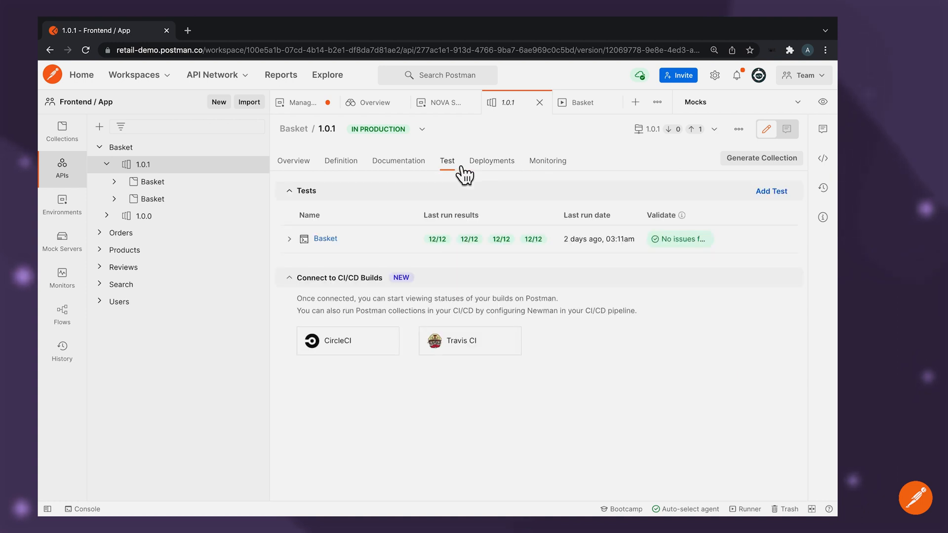
pyautogui.click(492, 161)
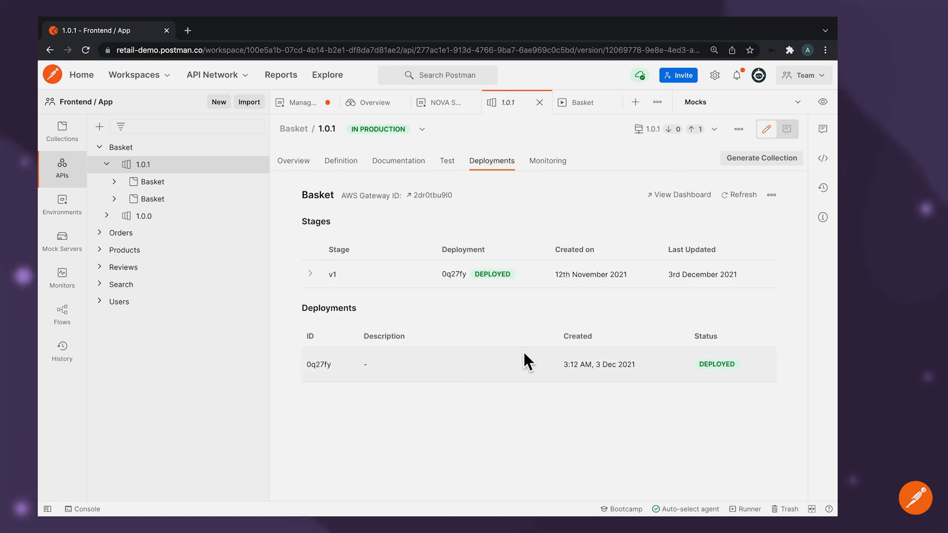
pyautogui.click(548, 161)
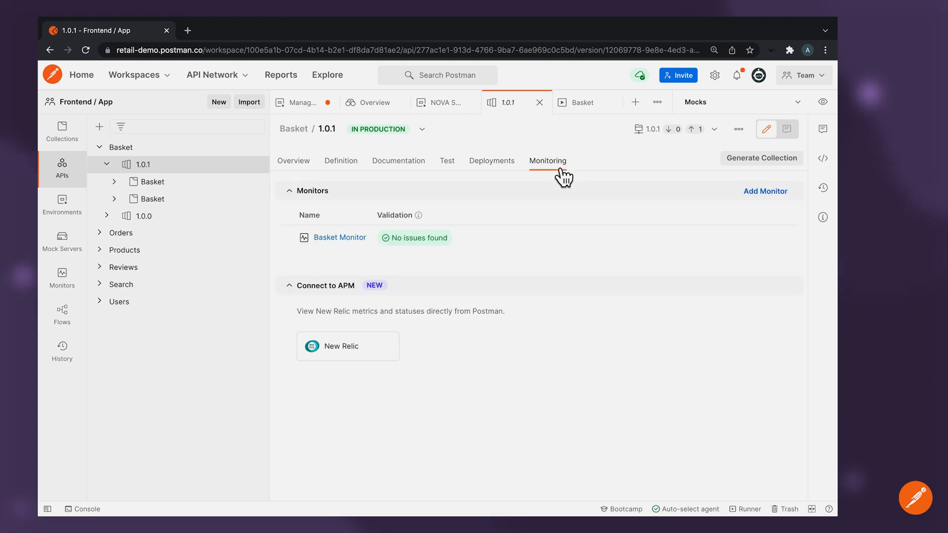
pyautogui.moveTo(382, 163)
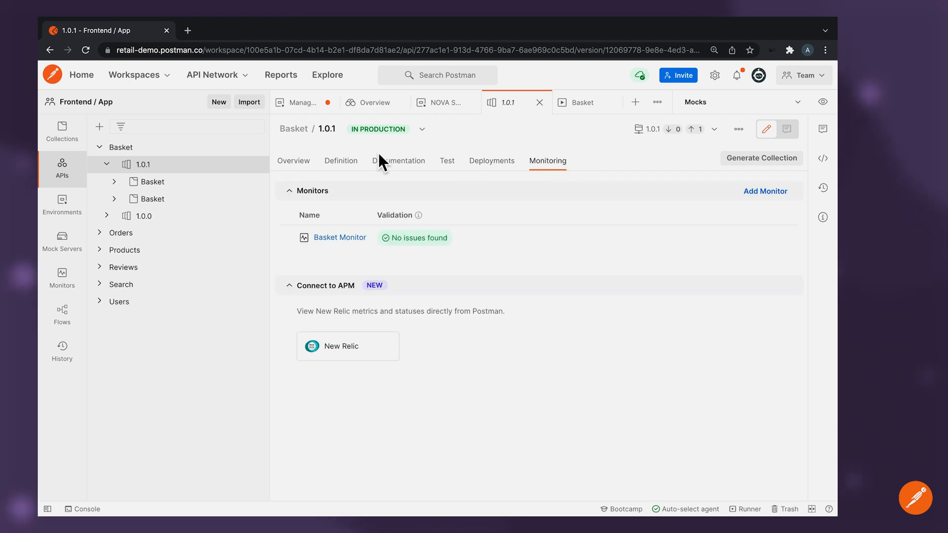
pyautogui.click(341, 160)
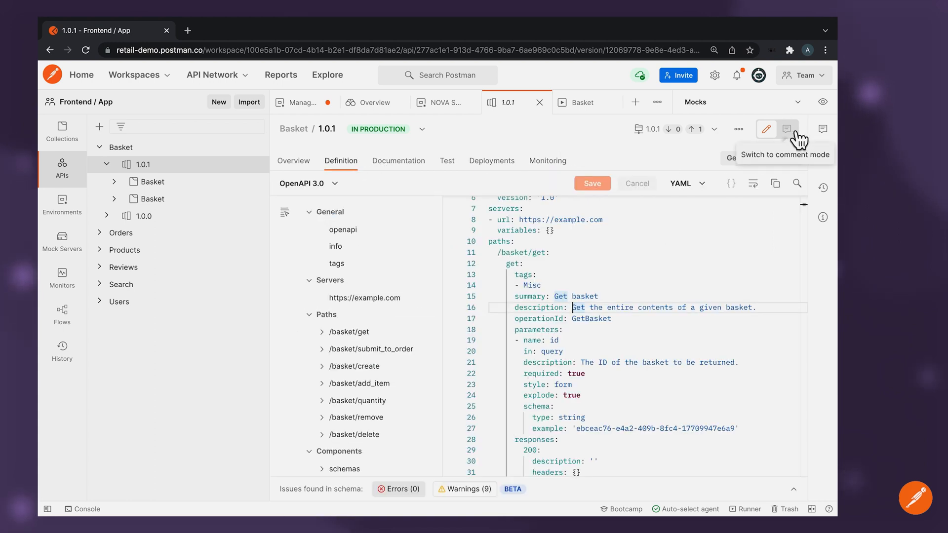
pyautogui.click(788, 129)
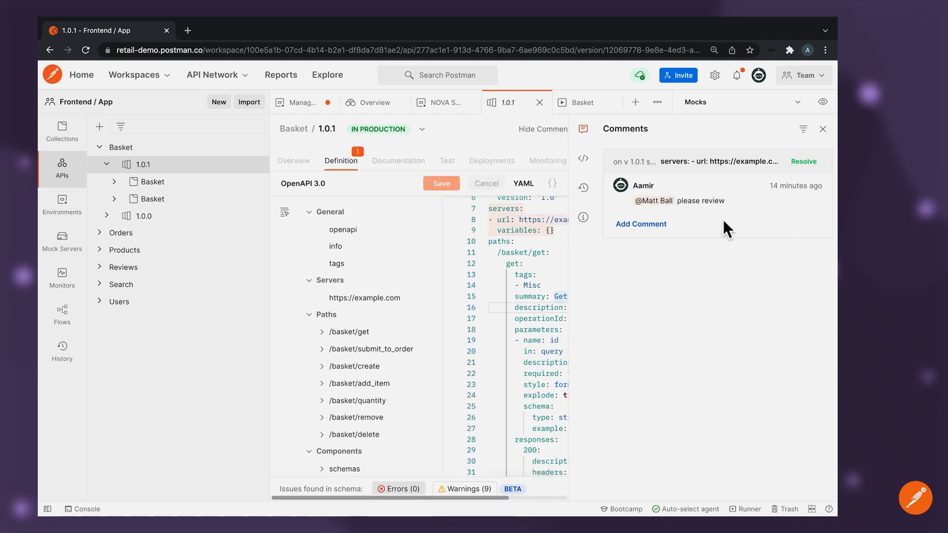
pyautogui.moveTo(652, 234)
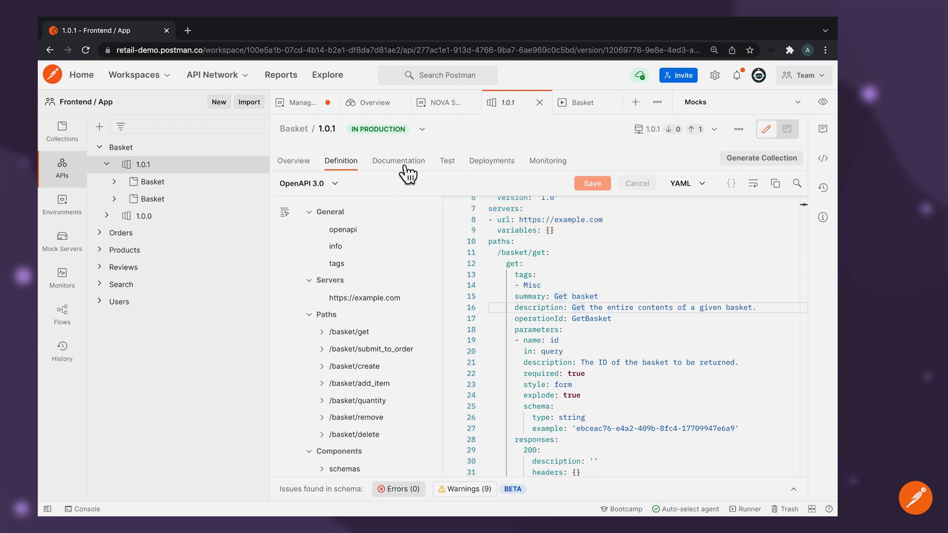
# Step: Switch the Basket documentation code examples from cURL to Java - OkHttp
pyautogui.click(398, 161)
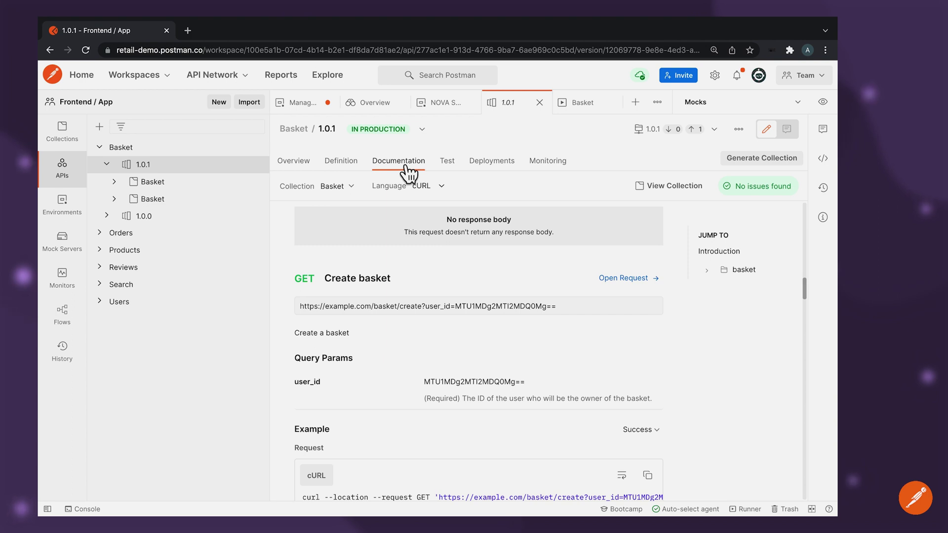
pyautogui.click(440, 186)
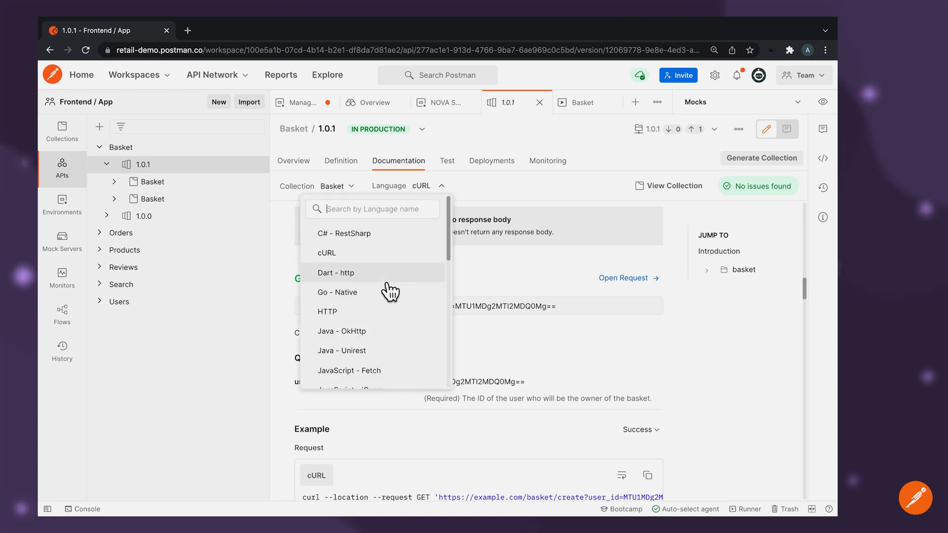
pyautogui.click(342, 331)
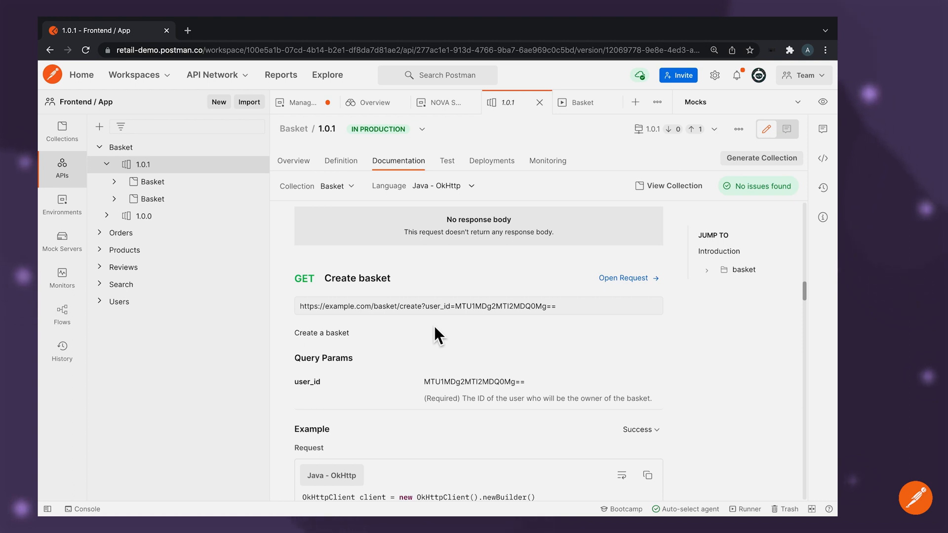
pyautogui.moveTo(462, 172)
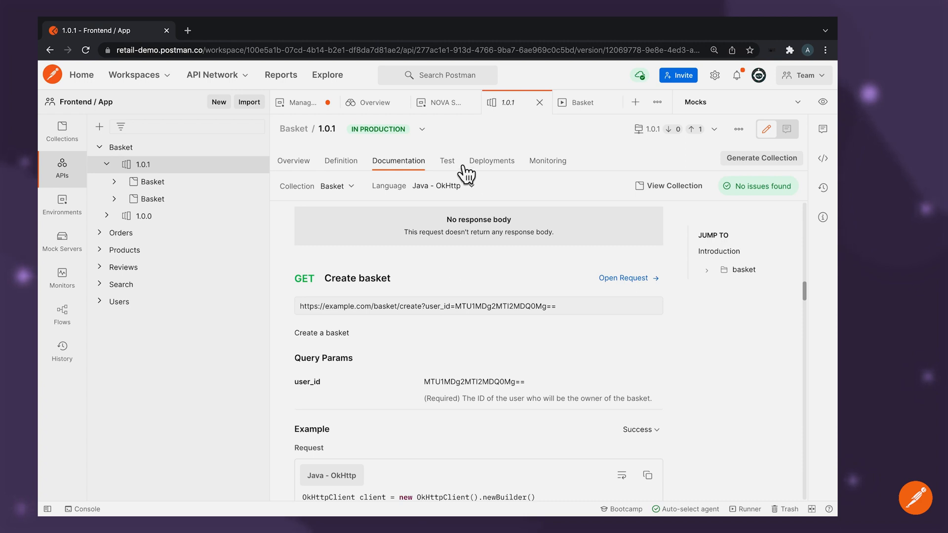
# Step: Run the Basket collection against Mocks and review results: 0 passed, 12 failed with 404
pyautogui.click(447, 161)
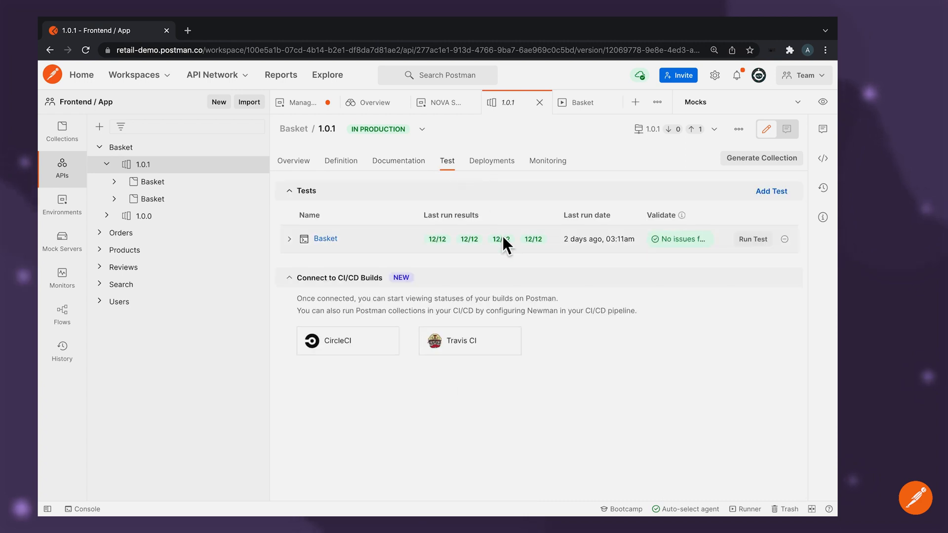
pyautogui.moveTo(588, 265)
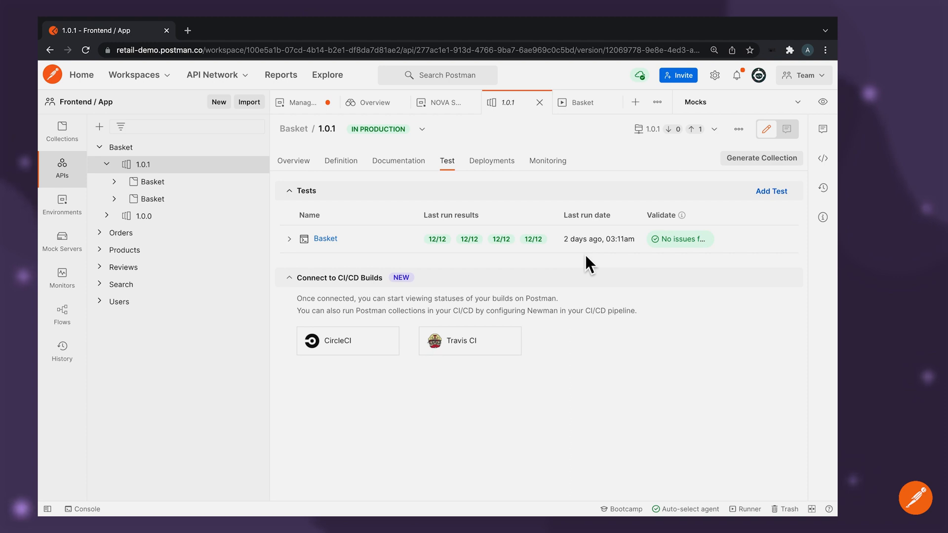
pyautogui.moveTo(556, 175)
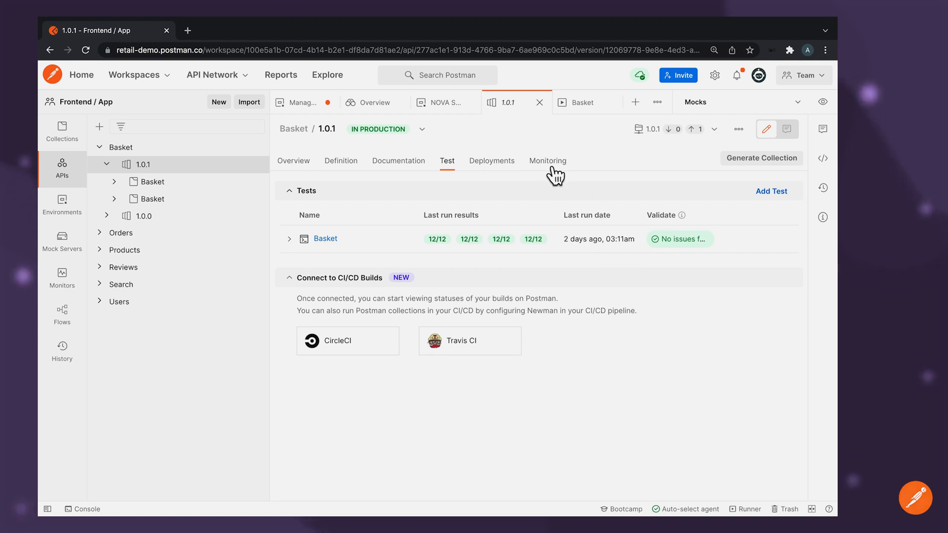
pyautogui.click(547, 160)
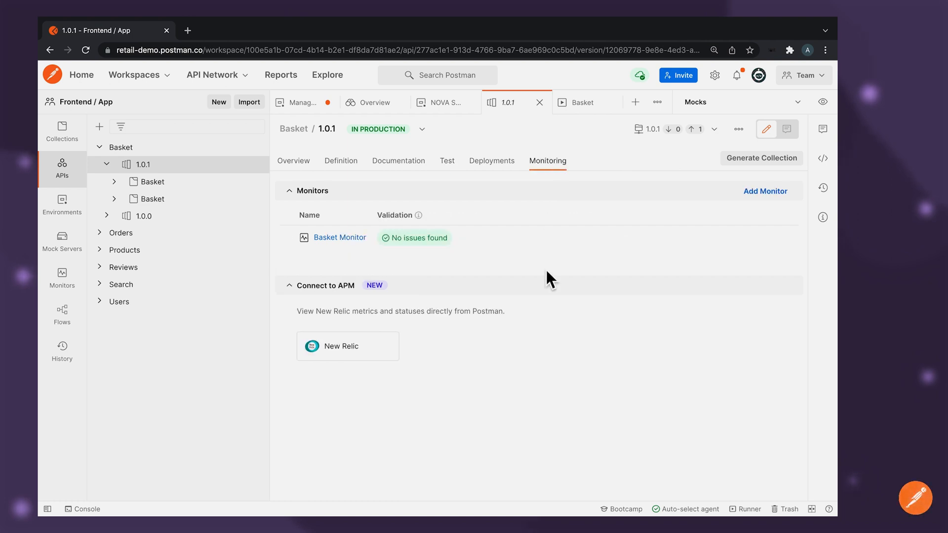
pyautogui.moveTo(427, 171)
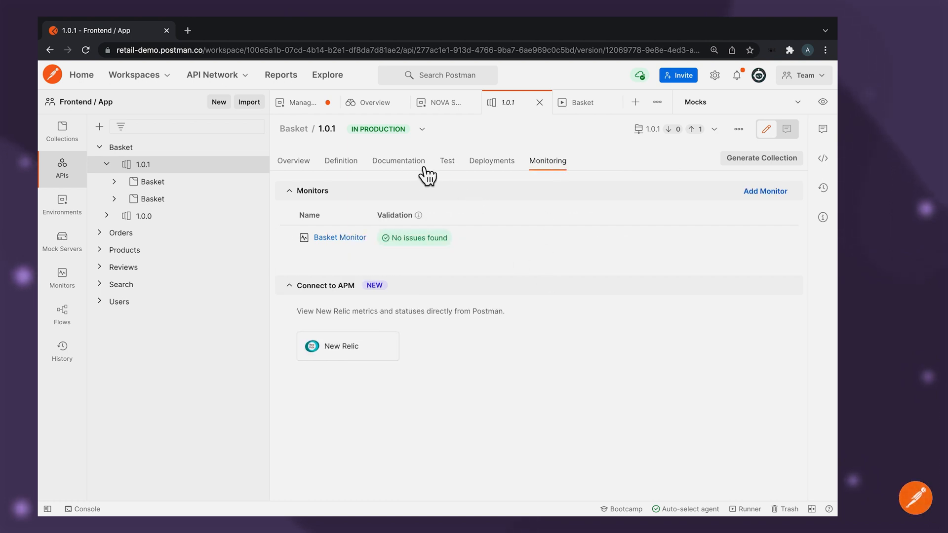
pyautogui.moveTo(452, 167)
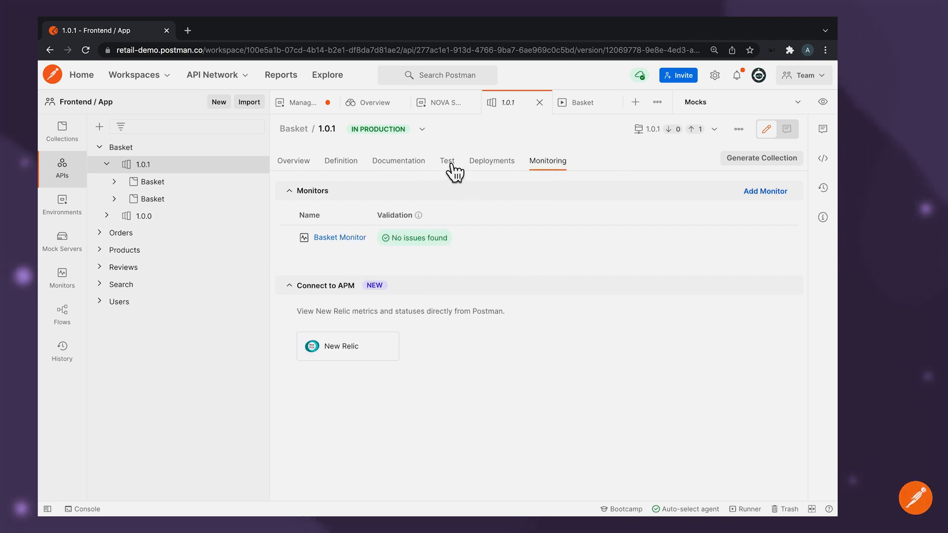
pyautogui.click(447, 160)
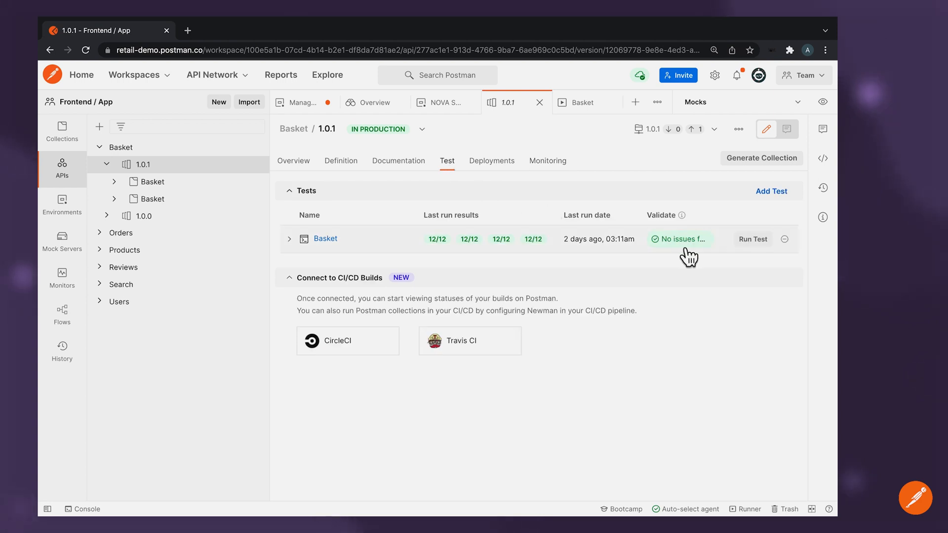
pyautogui.click(753, 239)
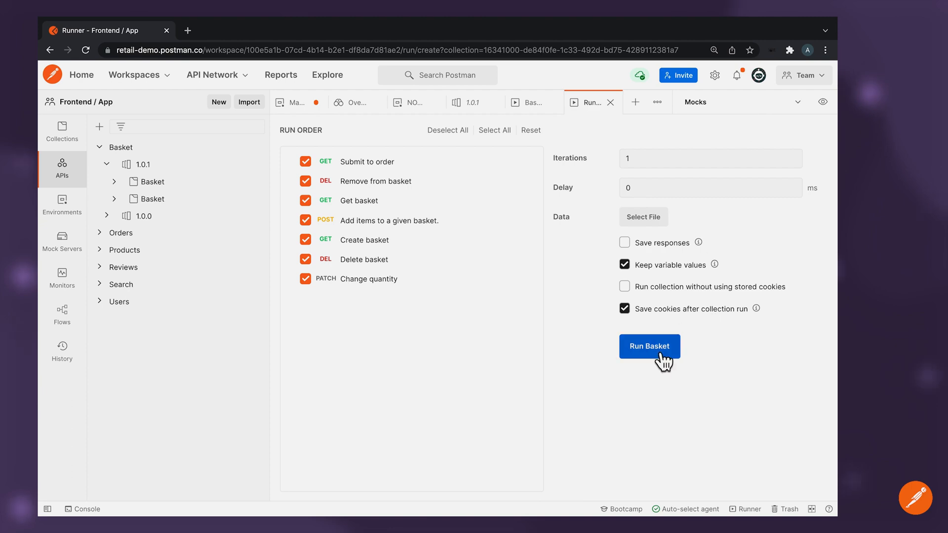
pyautogui.click(649, 346)
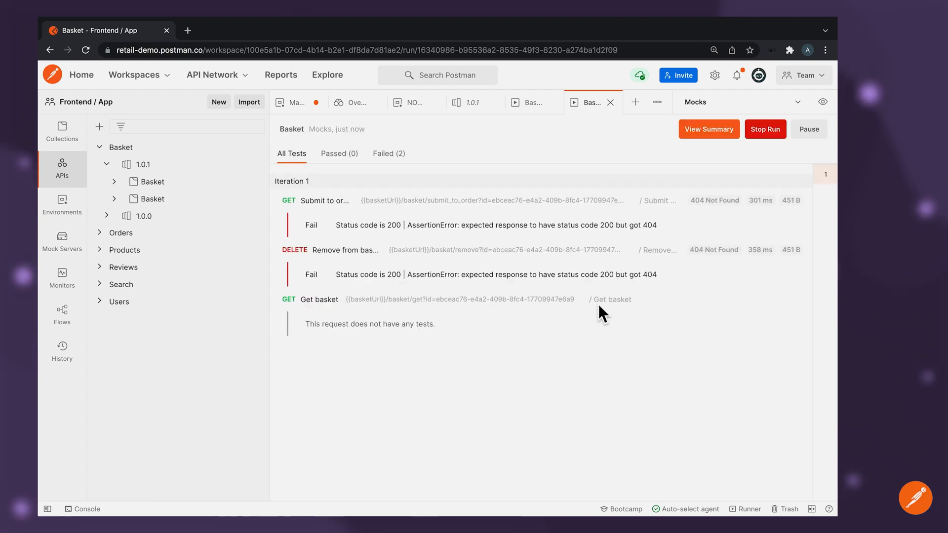
pyautogui.scroll(-3)
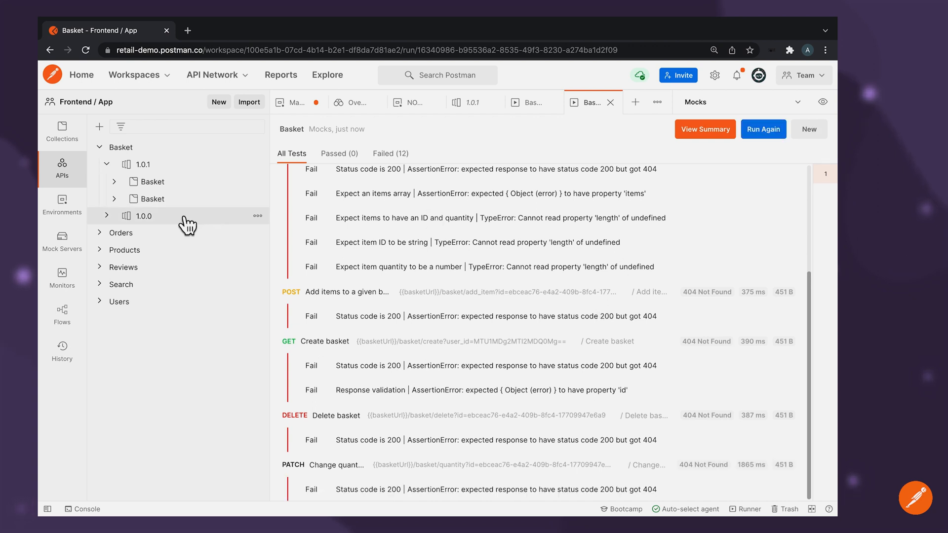
# Step: Return to the Basket 1.0.1 tab and open its Monitoring page
pyautogui.click(471, 103)
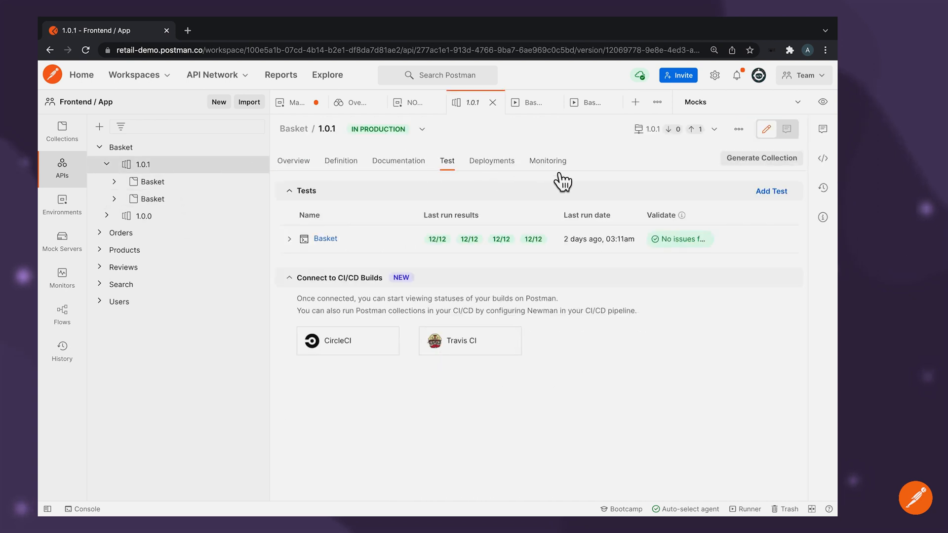
pyautogui.click(548, 161)
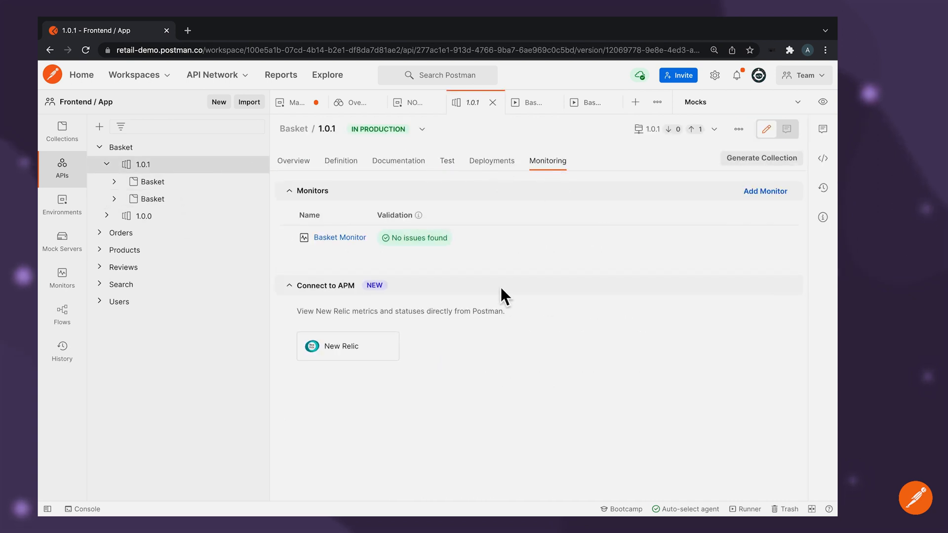
pyautogui.moveTo(443, 248)
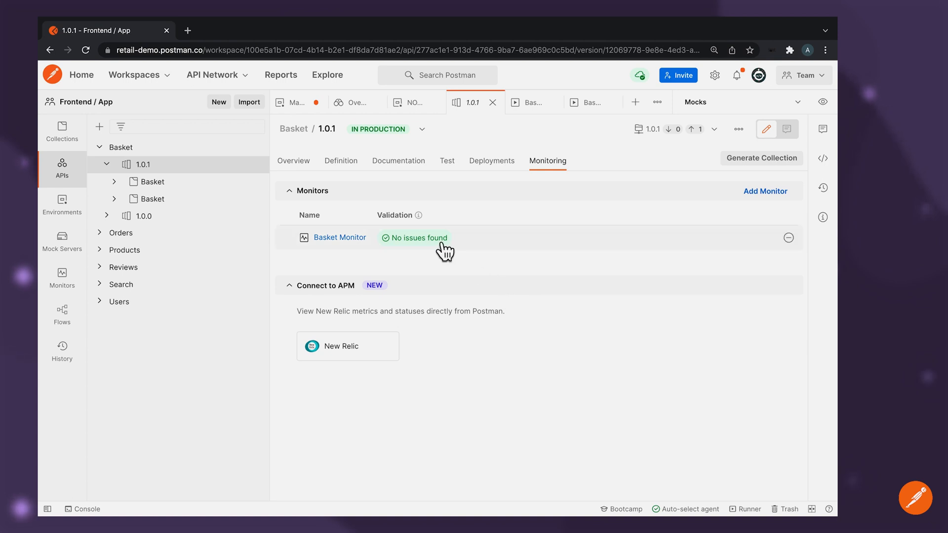
pyautogui.moveTo(525, 245)
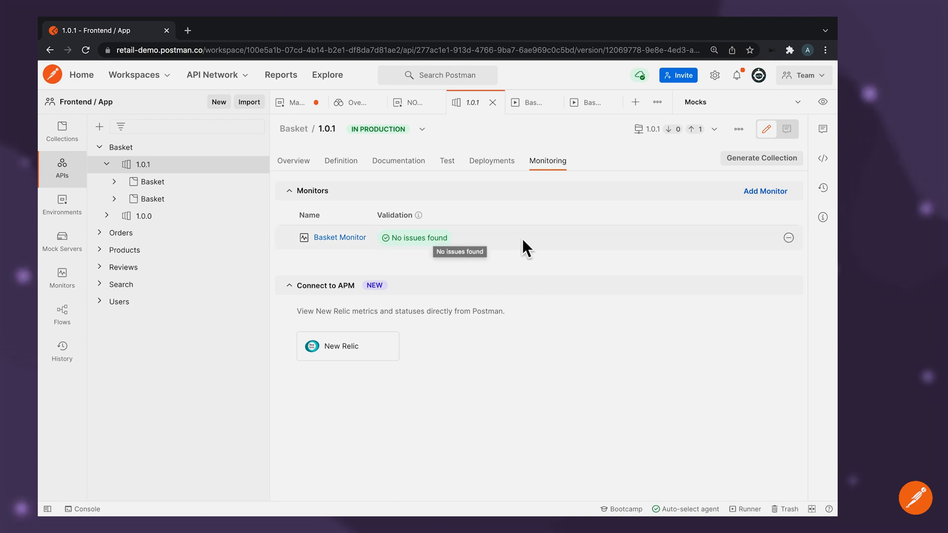
pyautogui.moveTo(547, 255)
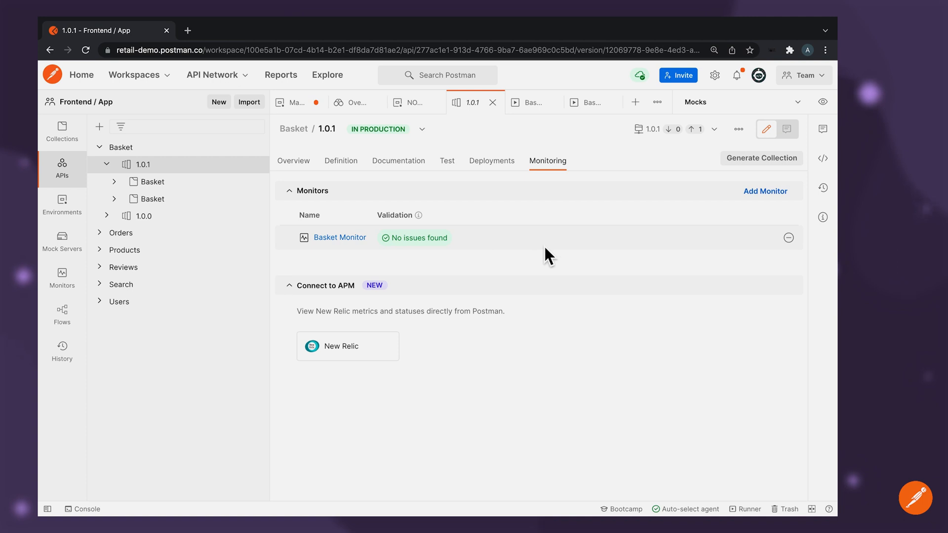
pyautogui.moveTo(432, 194)
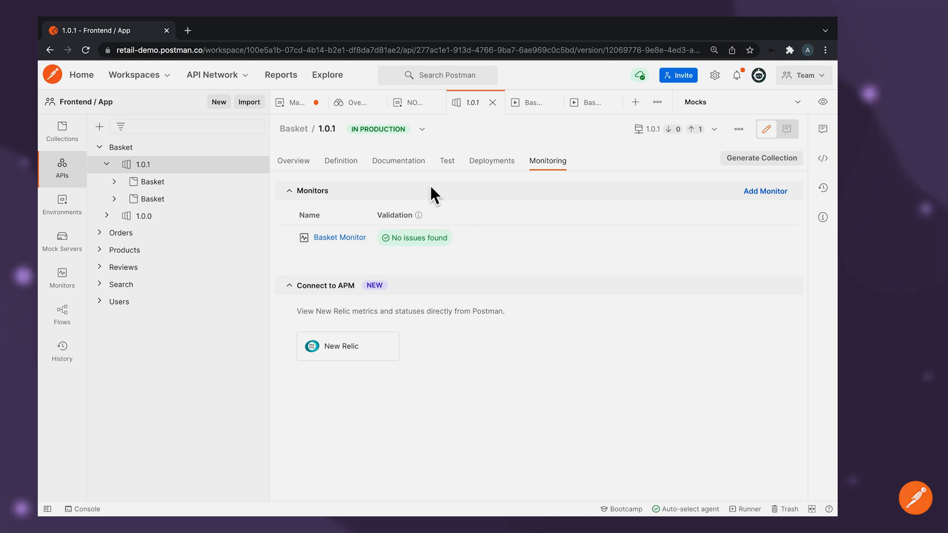
pyautogui.click(714, 129)
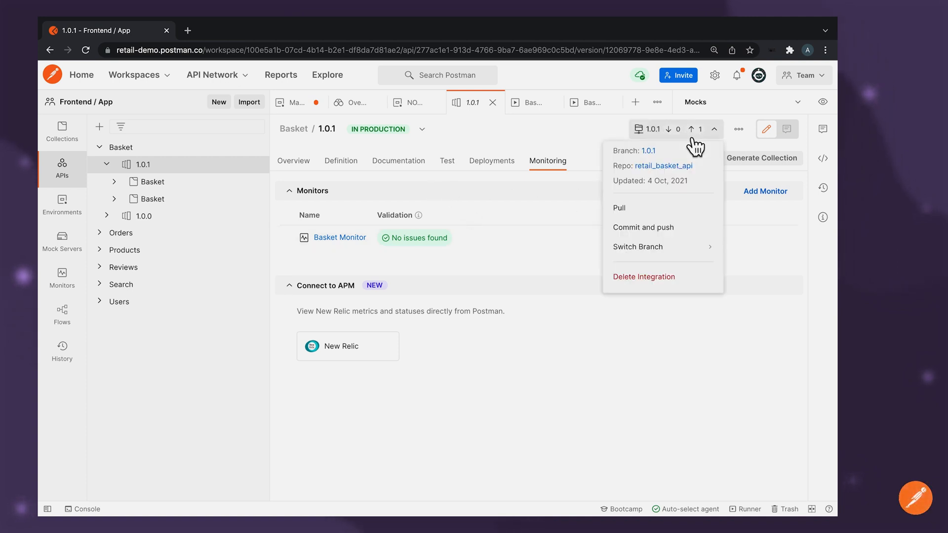
pyautogui.moveTo(686, 171)
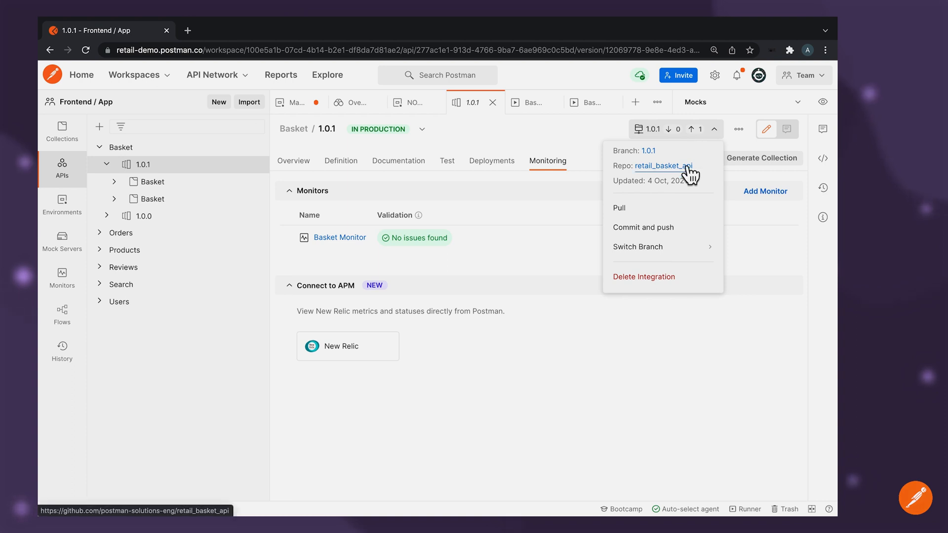
pyautogui.moveTo(687, 176)
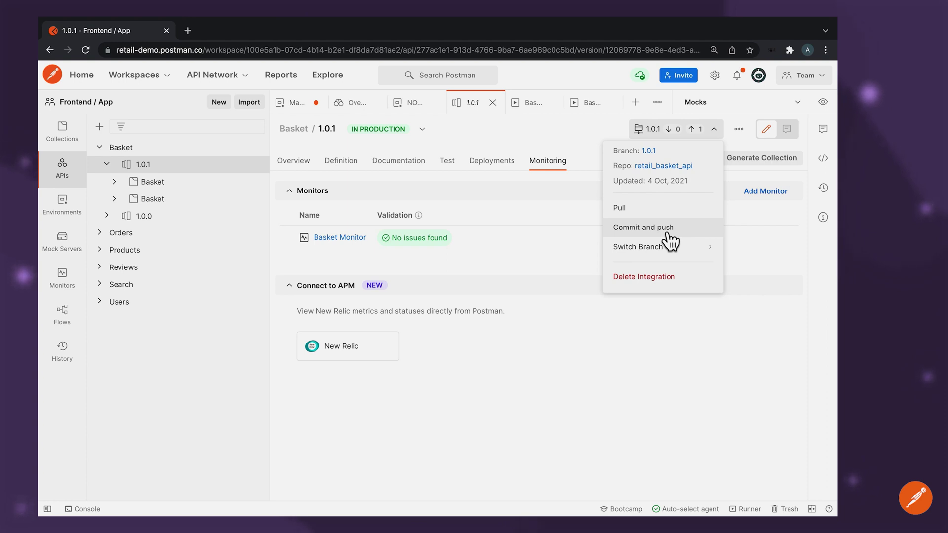
pyautogui.moveTo(664, 258)
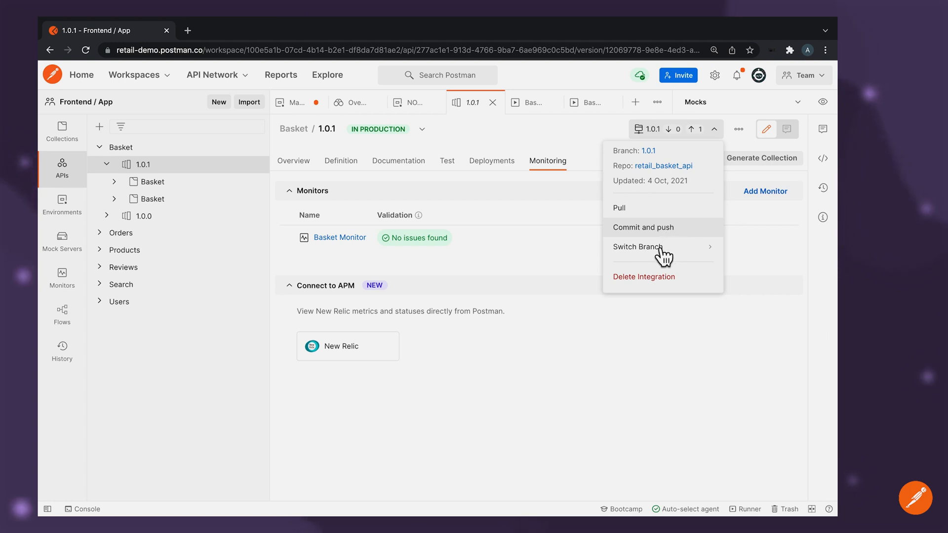
pyautogui.click(638, 247)
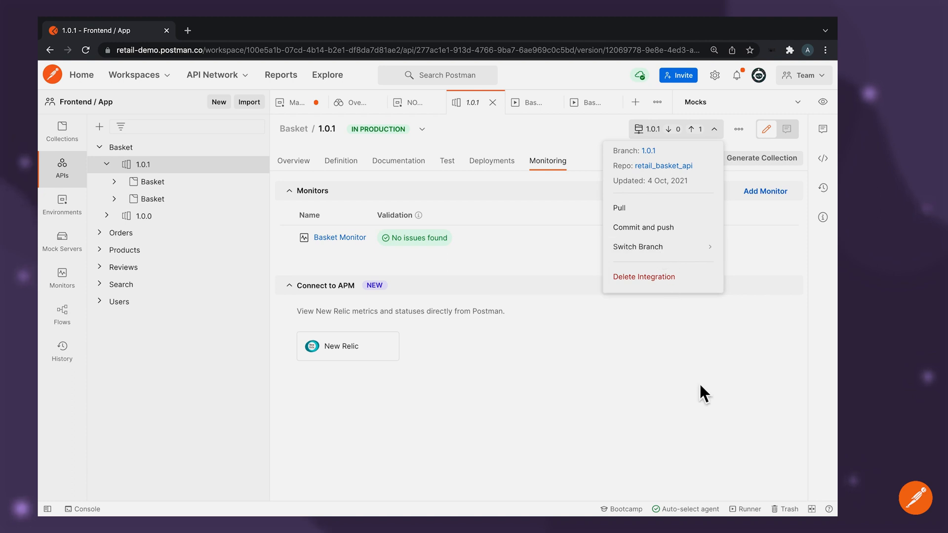
pyautogui.click(554, 399)
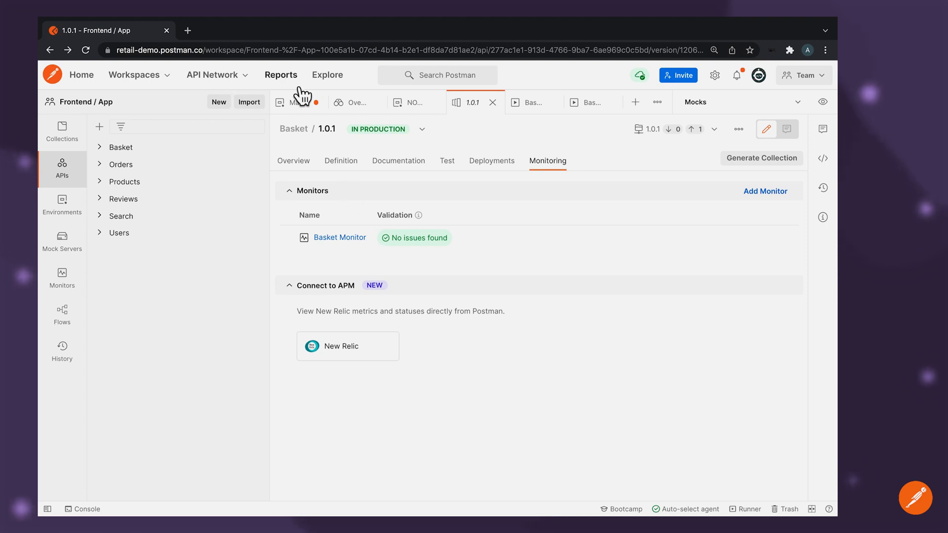
pyautogui.moveTo(294, 89)
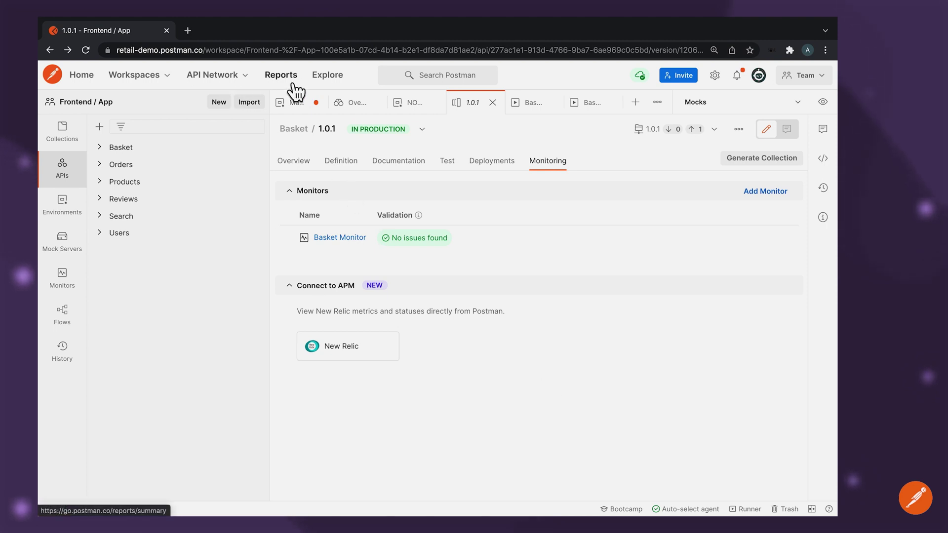
# Step: Browse the Reports summary charts, then open the Team APIs report's test results and uptime
pyautogui.click(281, 75)
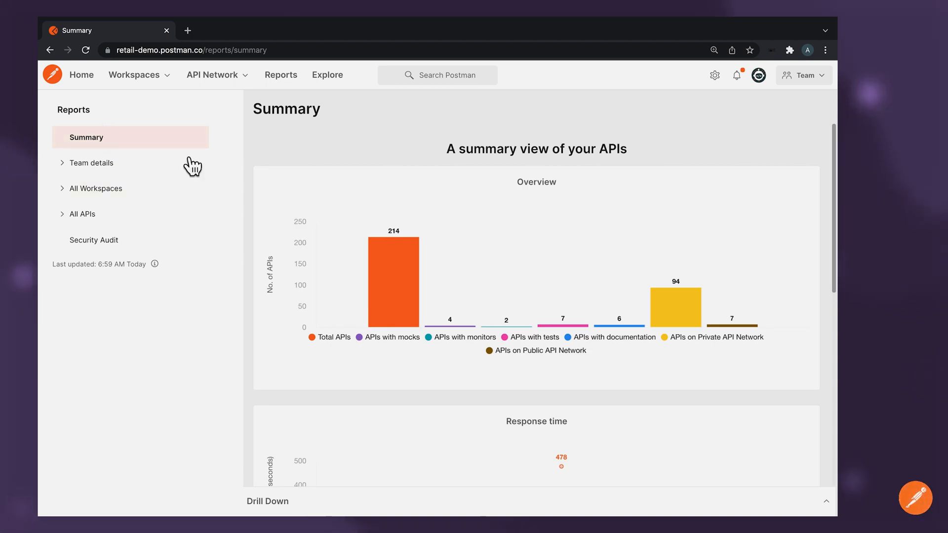
pyautogui.scroll(-3)
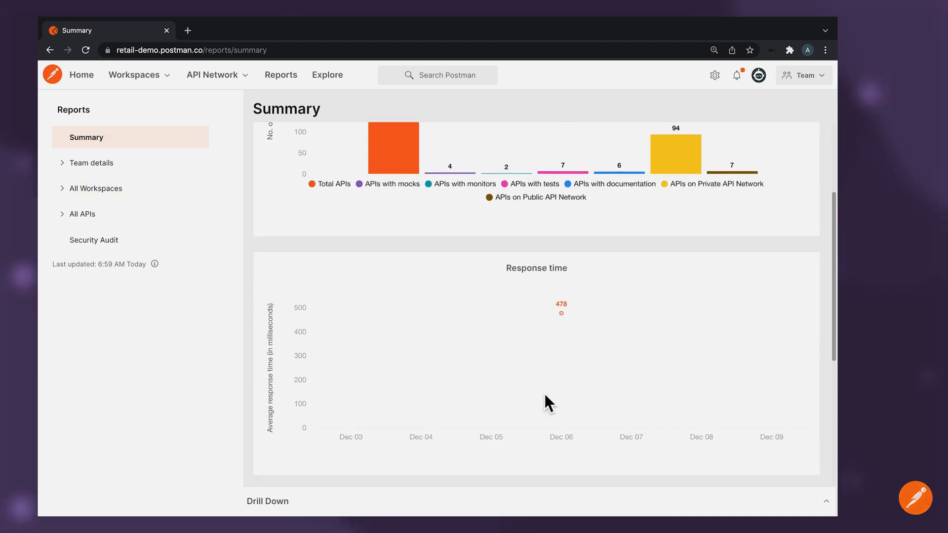
pyautogui.scroll(-3)
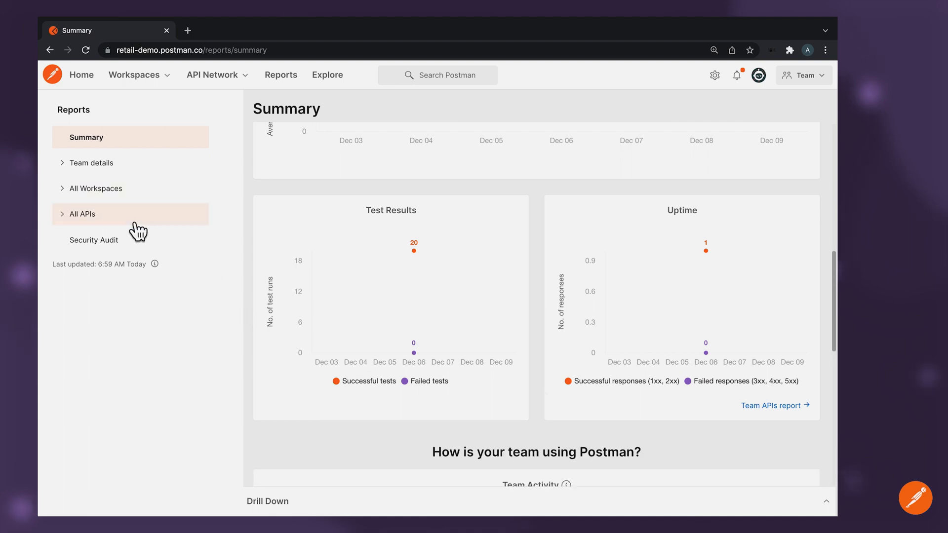
pyautogui.click(82, 214)
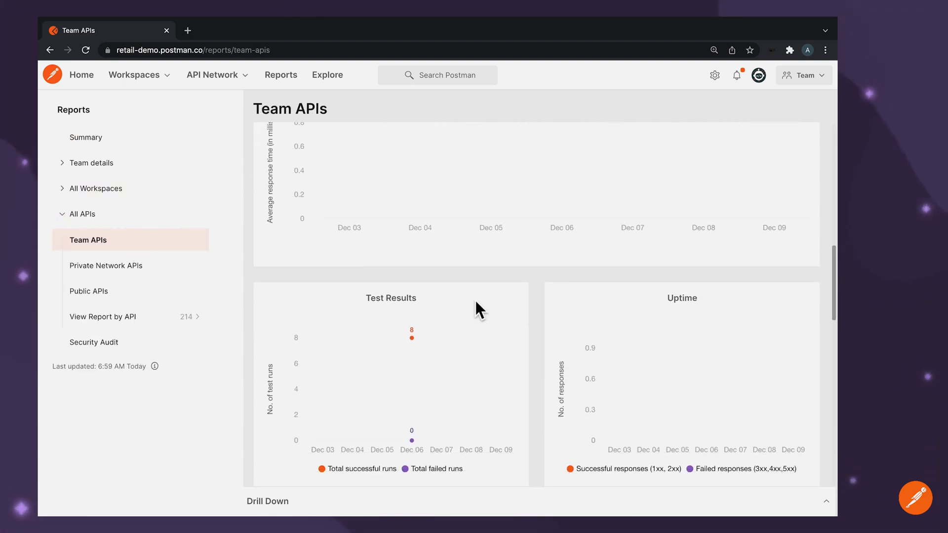
pyautogui.scroll(-3)
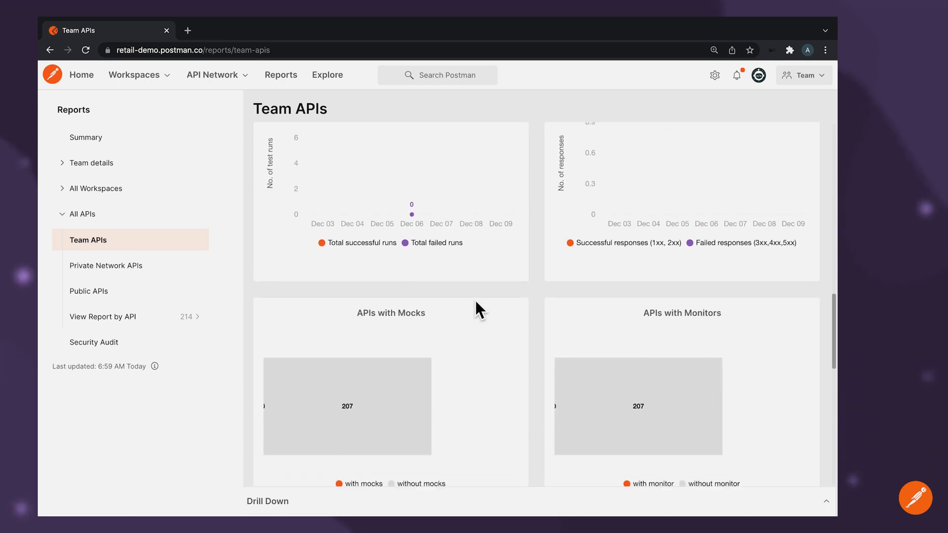
# Step: Review the Basket API report charts, then open the Security Audit report showing zero exposed tokens
pyautogui.click(103, 316)
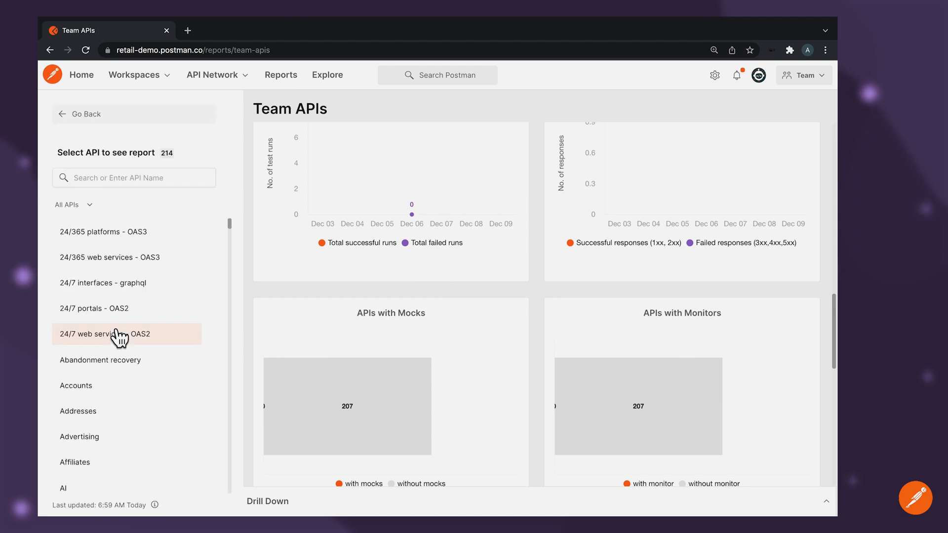
pyautogui.scroll(-3)
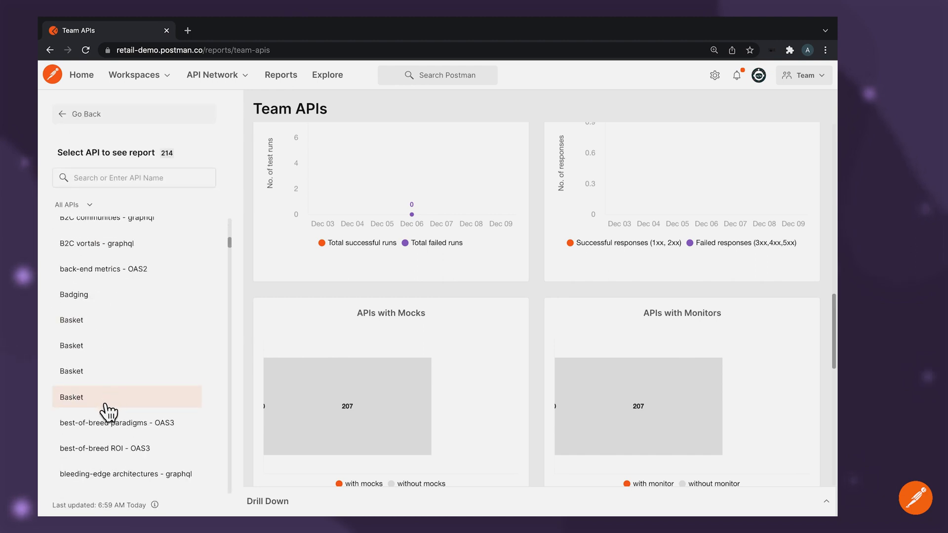
pyautogui.click(70, 398)
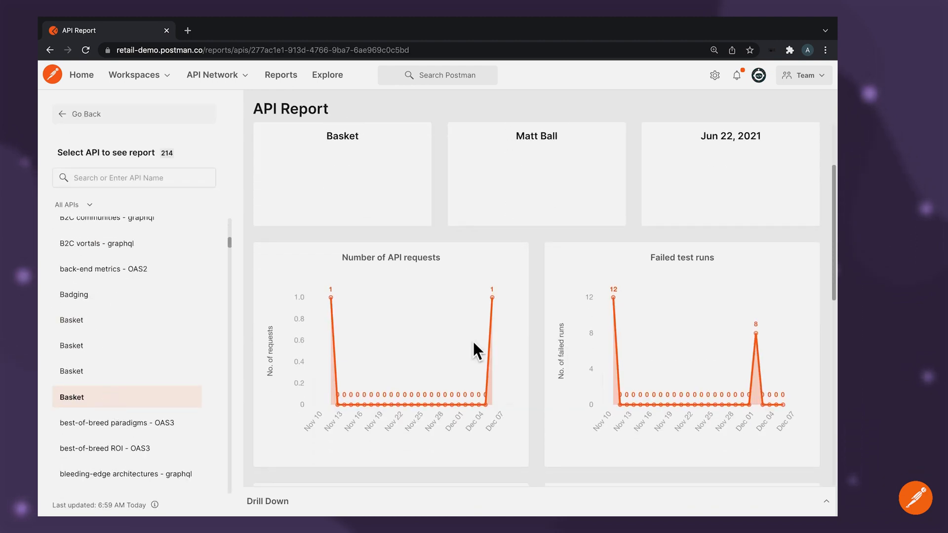
pyautogui.scroll(-3)
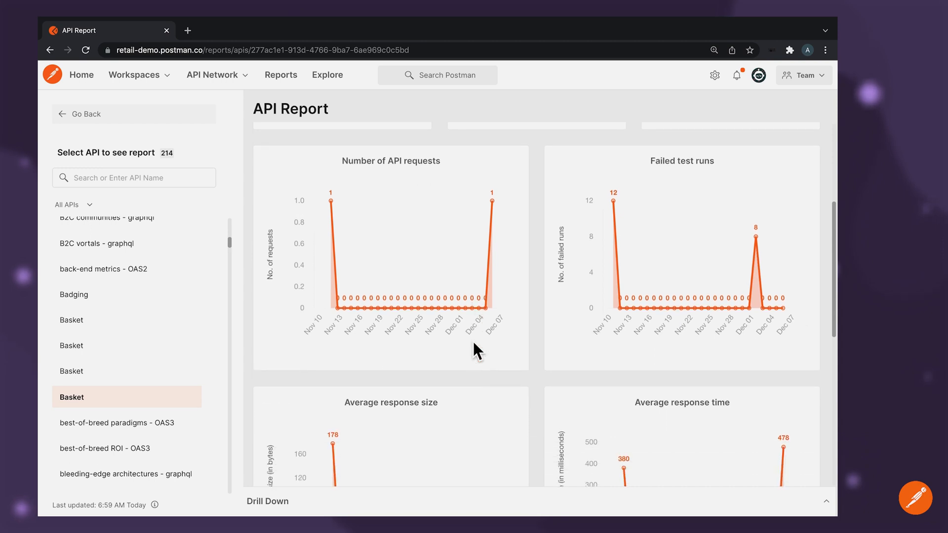
pyautogui.scroll(-3)
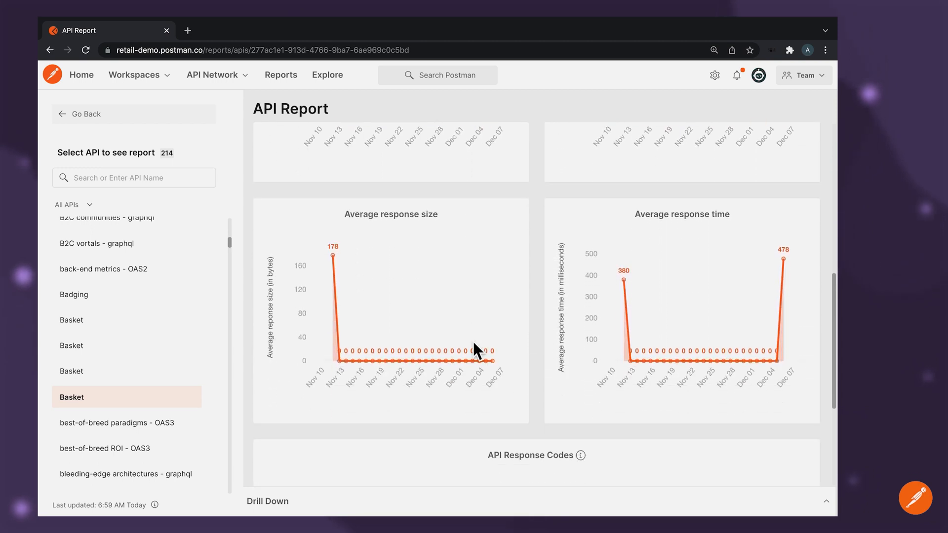
pyautogui.scroll(-3)
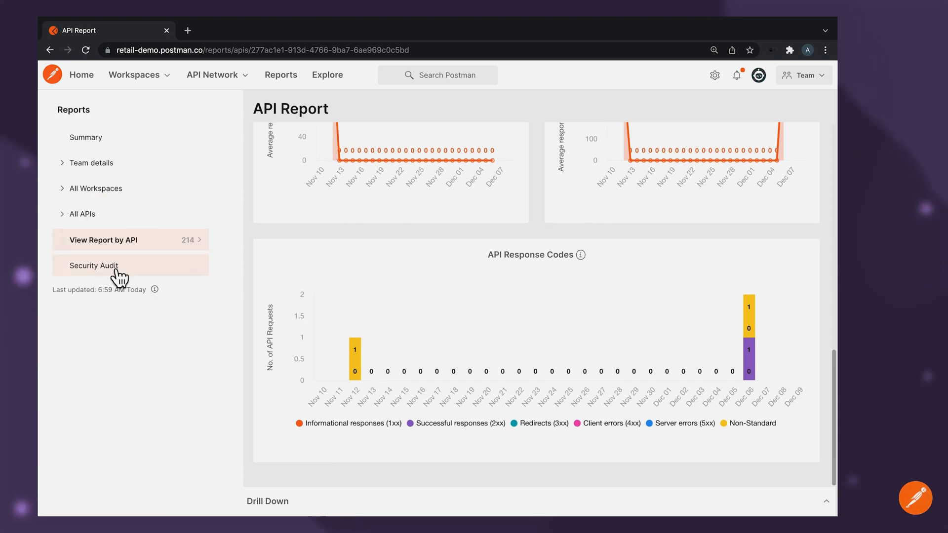
pyautogui.click(94, 265)
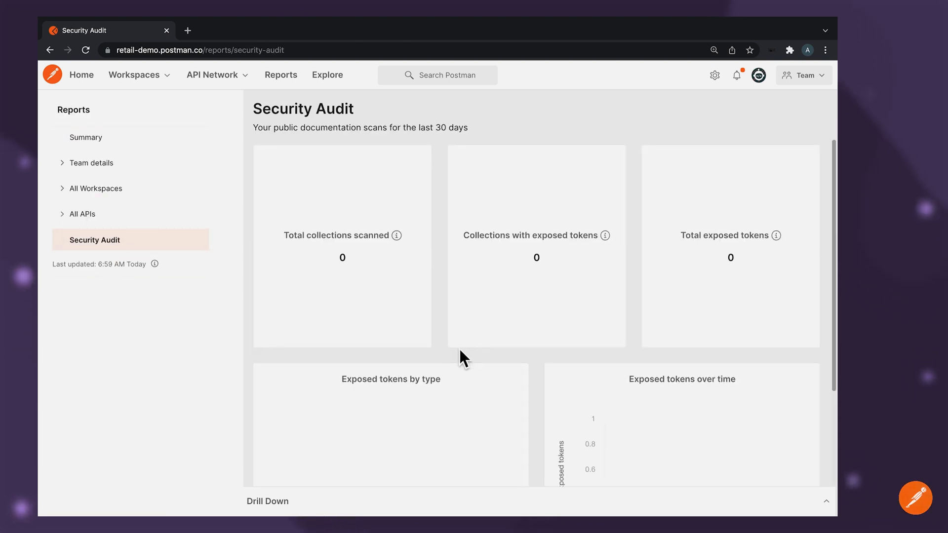